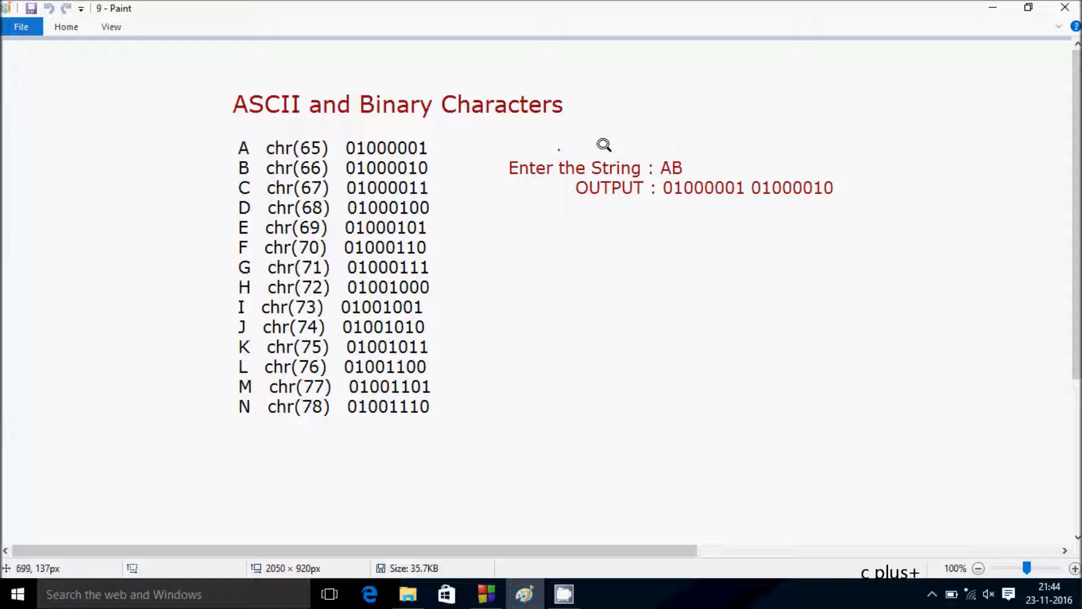
drag(660, 145, 697, 133)
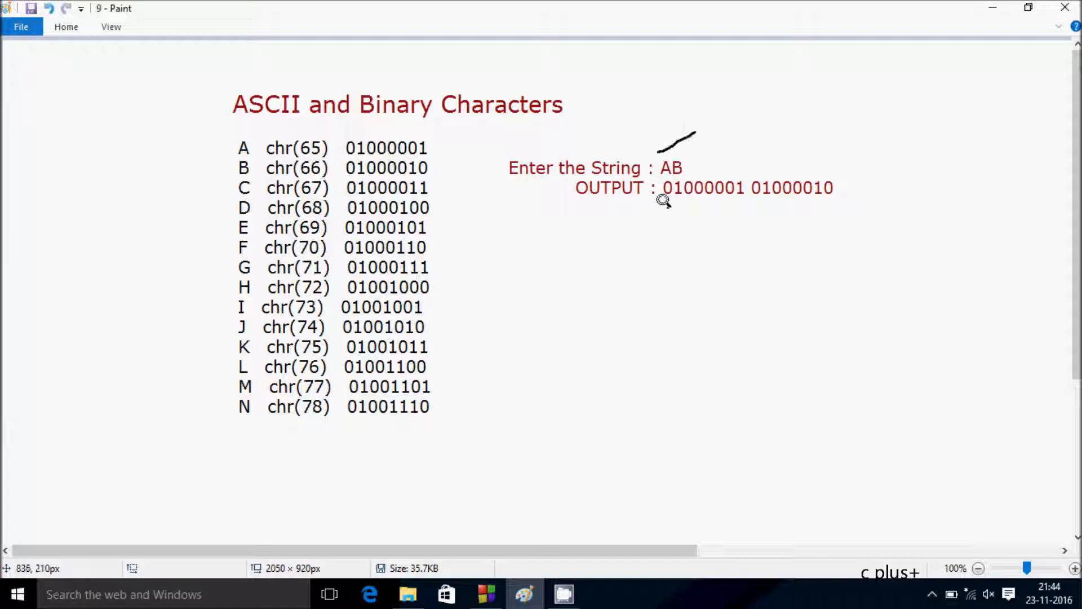
drag(663, 204, 759, 198)
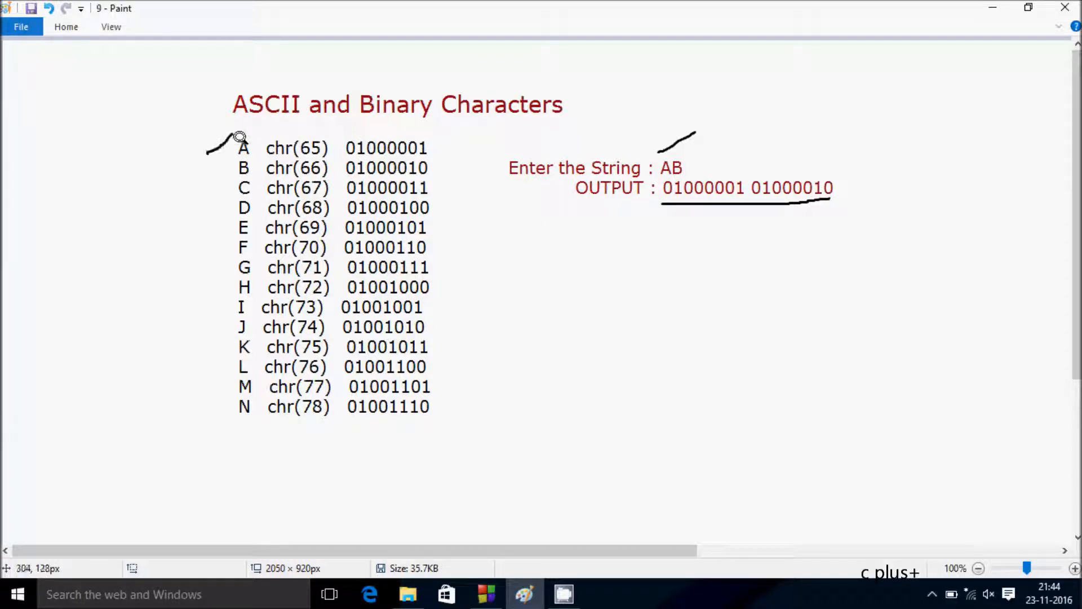
mouse_move(337, 135)
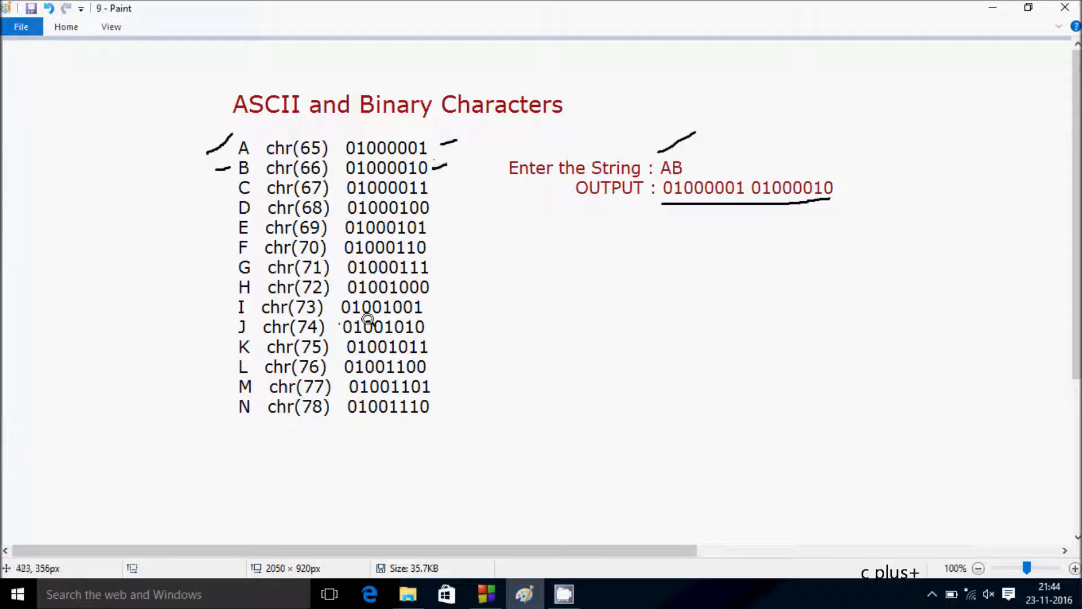
mouse_move(488, 269)
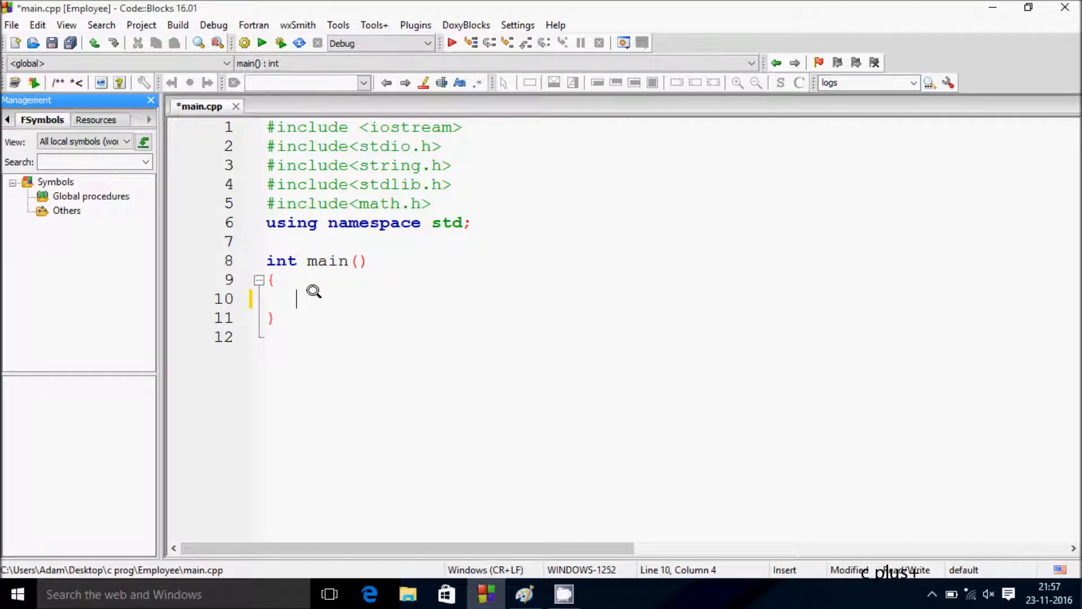
Step: Declare int i,j,c; and print the prompt "Enter Any String:" with cout
text(in)
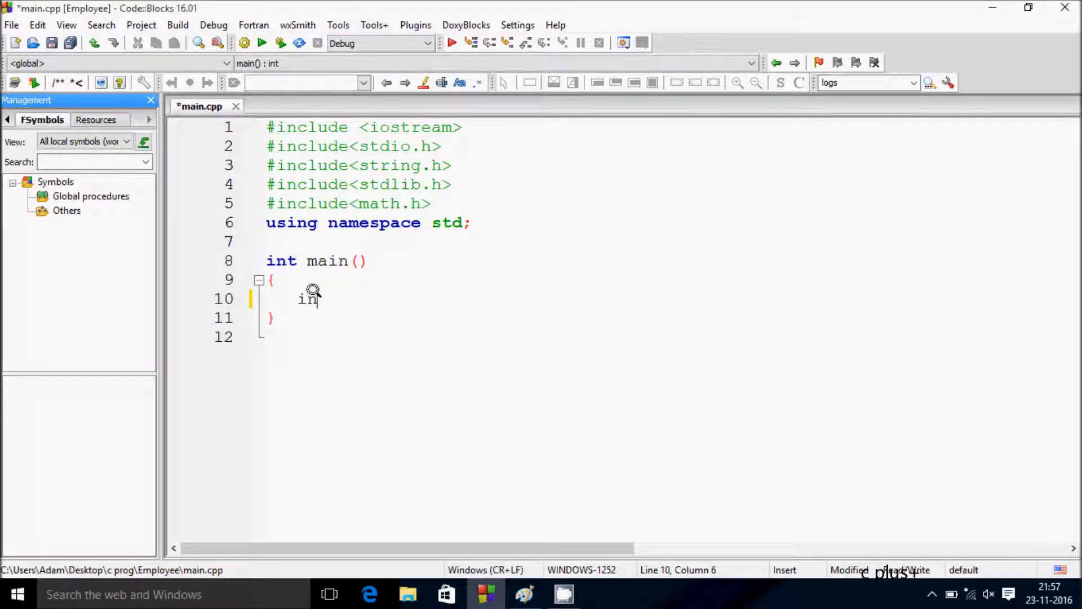
text(t)
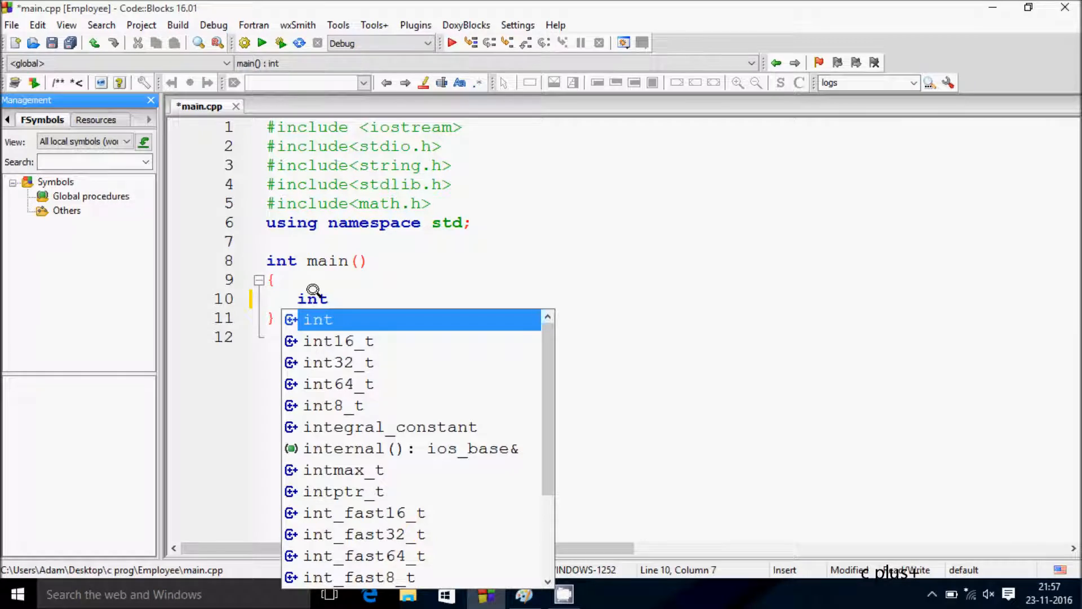
text(i,j)
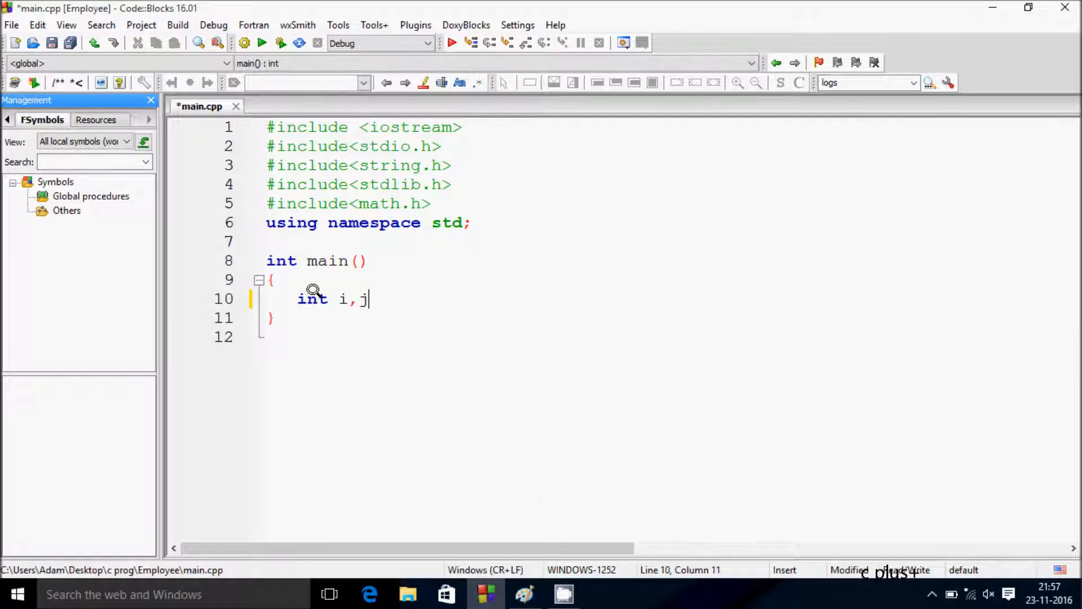
text(,)
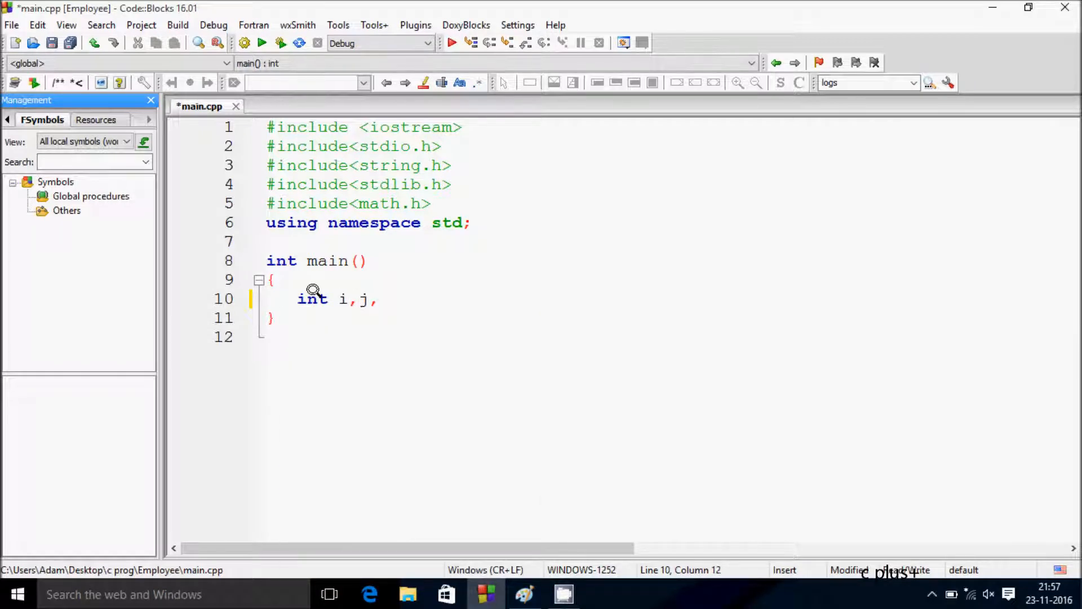
text(c;)
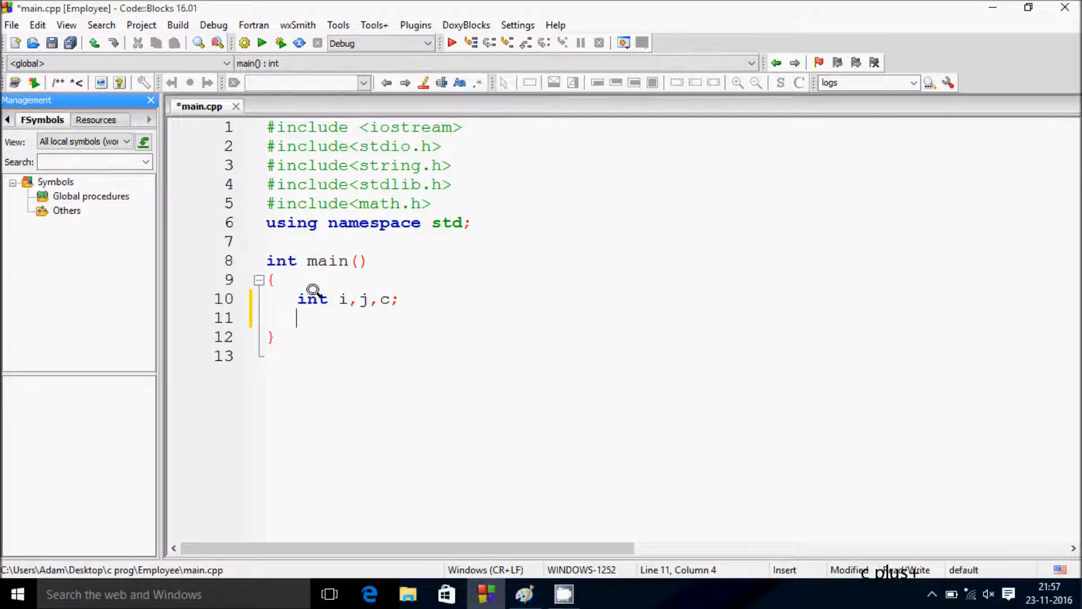
text(co)
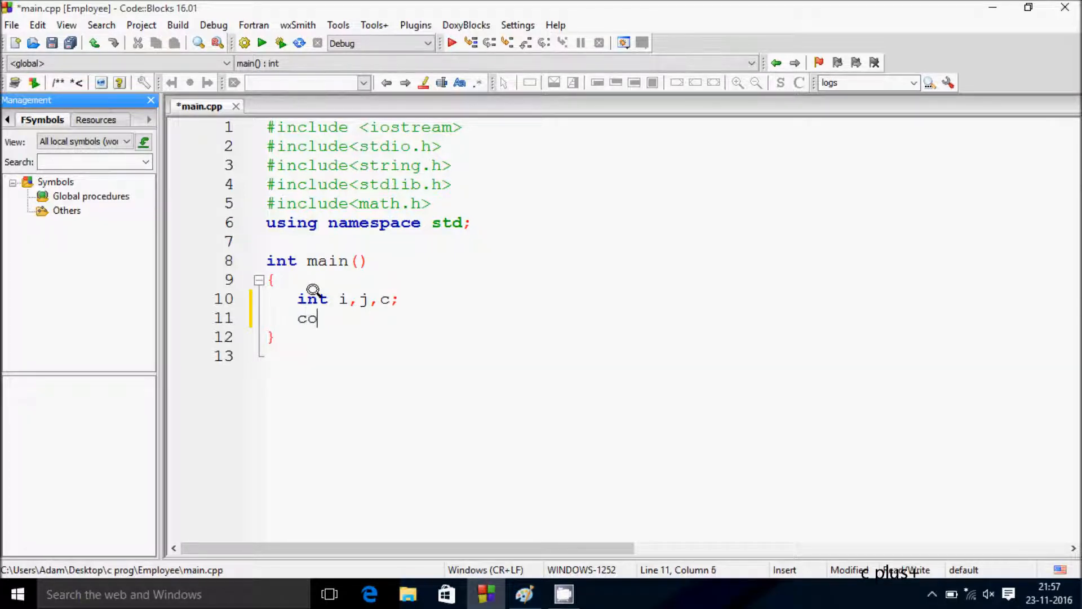
text(ut<<)
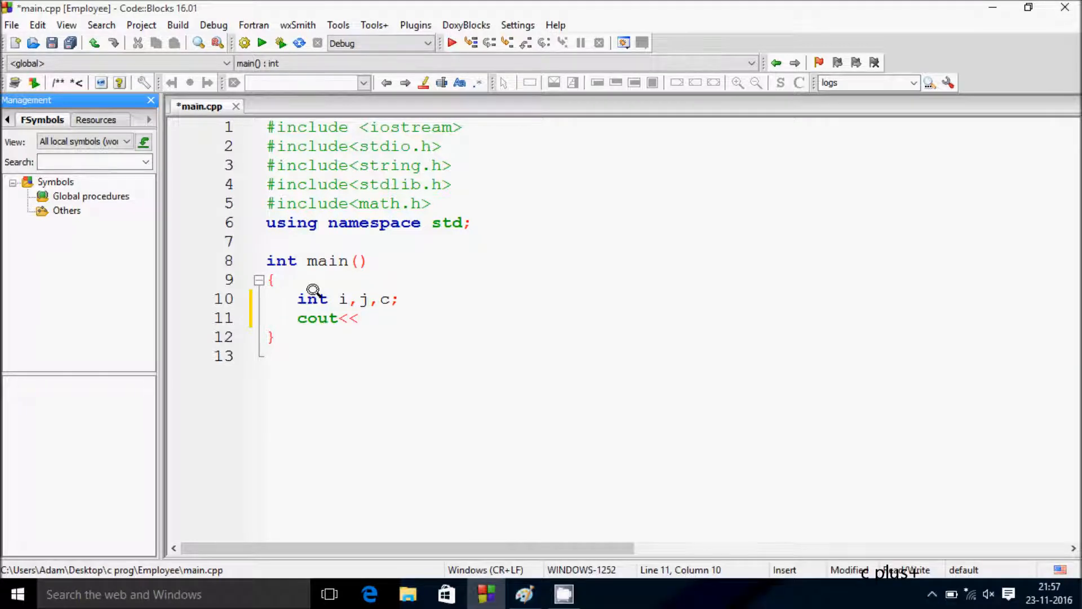
text(")
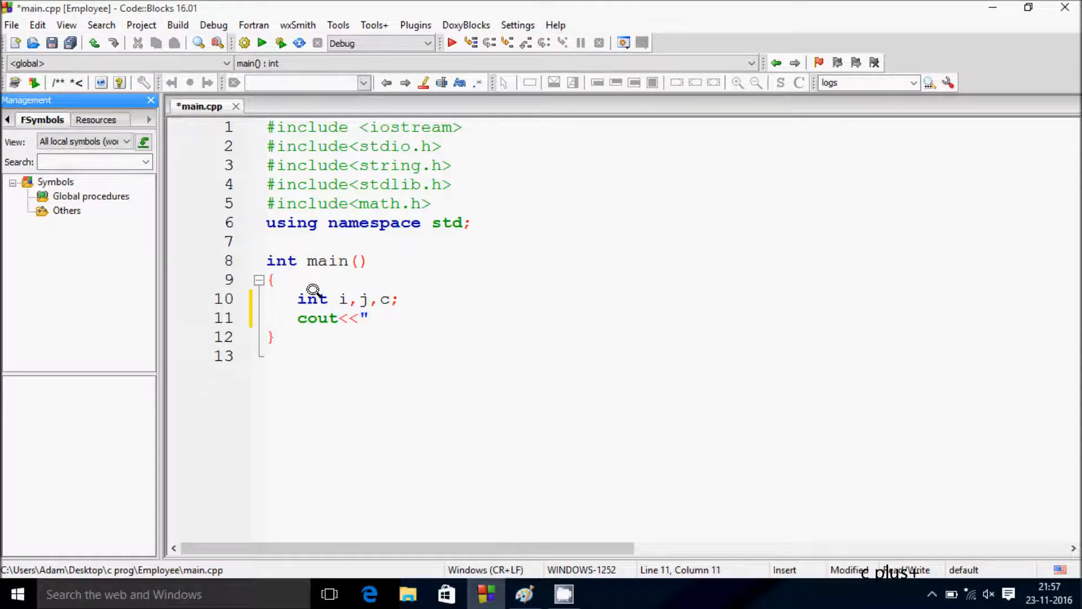
text(Enter Any)
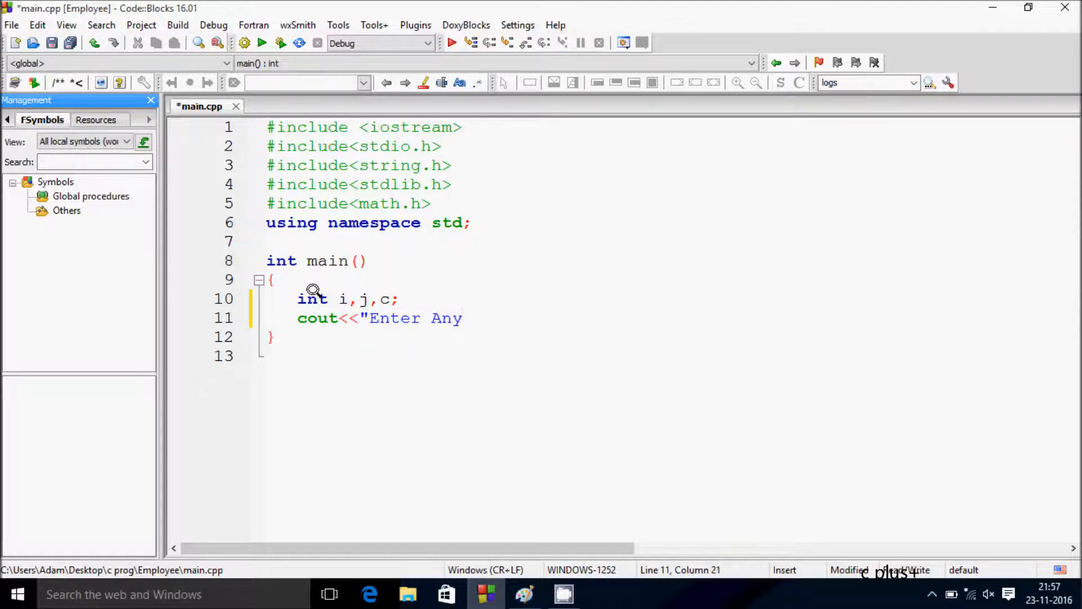
text(String)
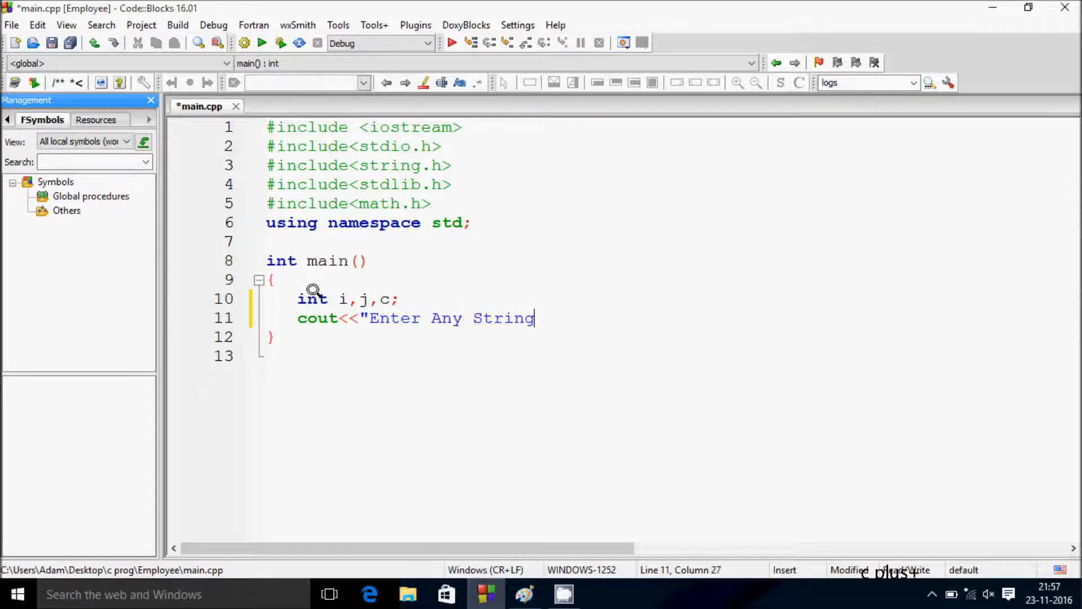
text(";)
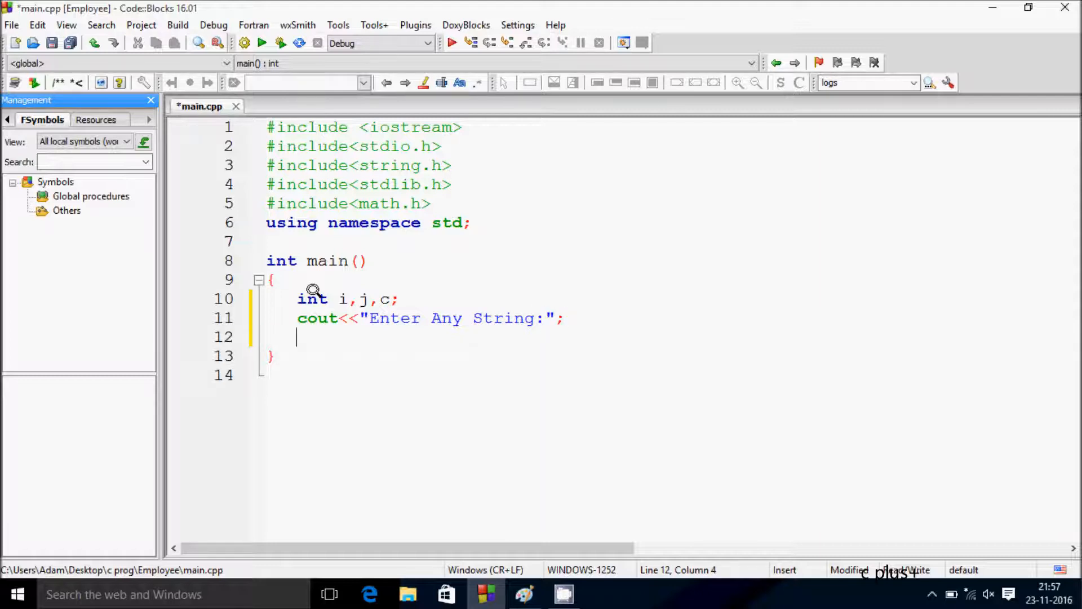
Step: Declare char str[55]; and read the input into it with cin>>str;
text(char)
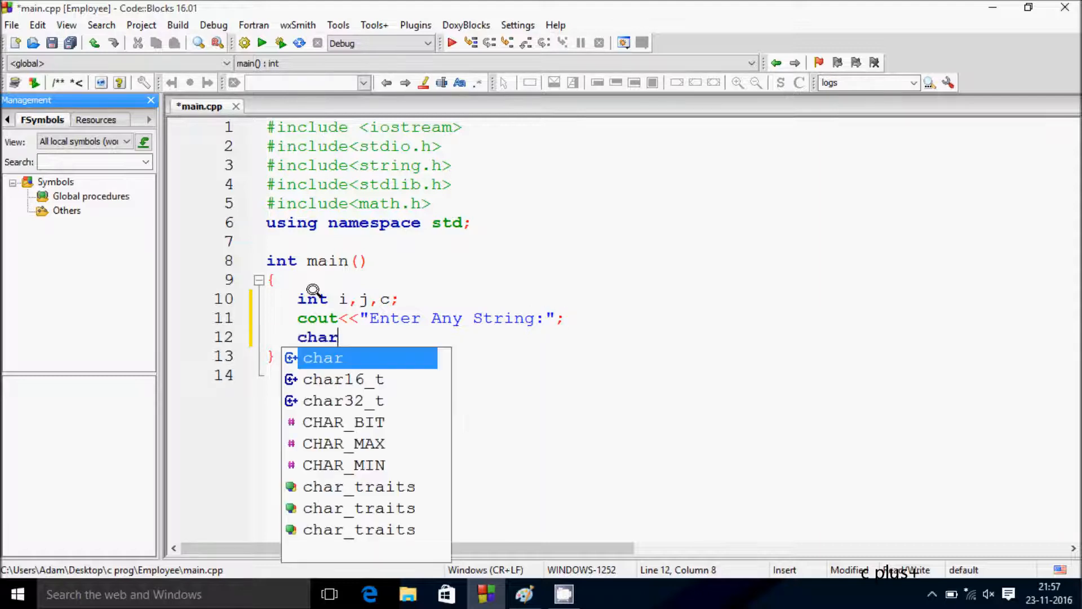
text(s)
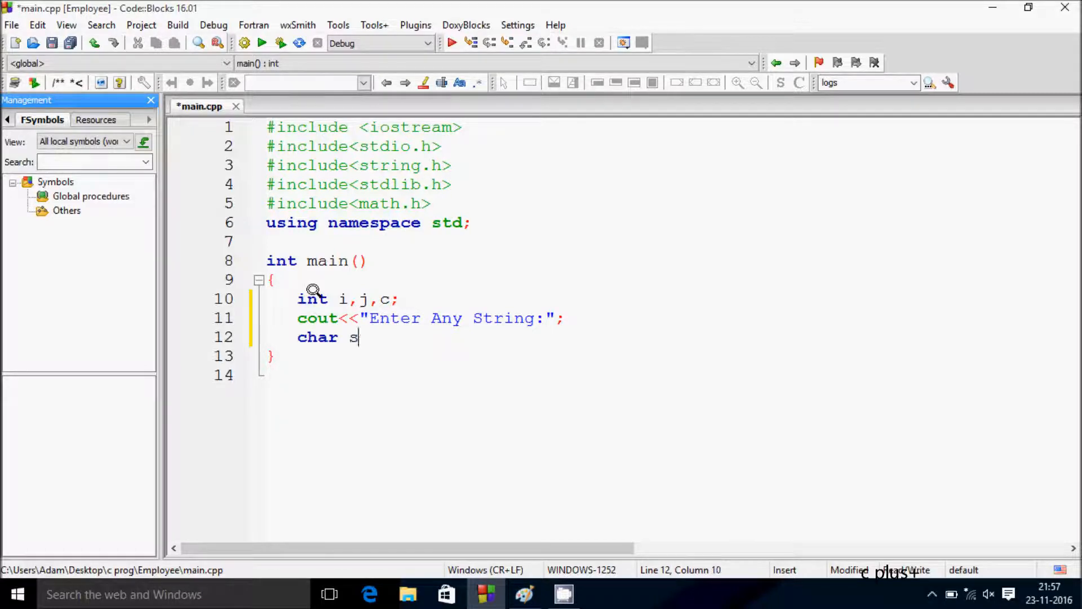
text(tr[5])
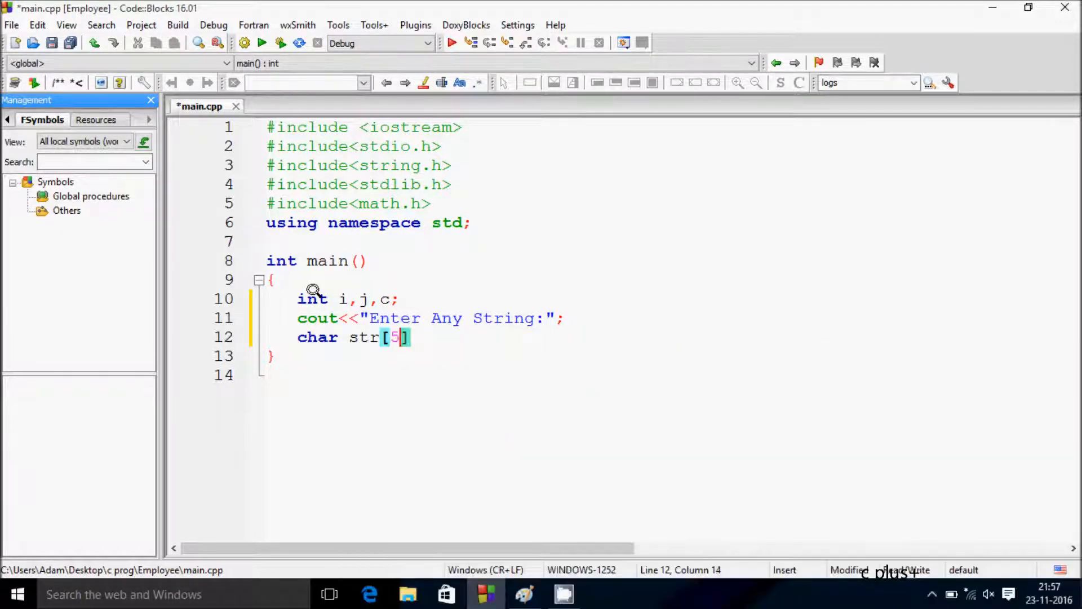
text(5)
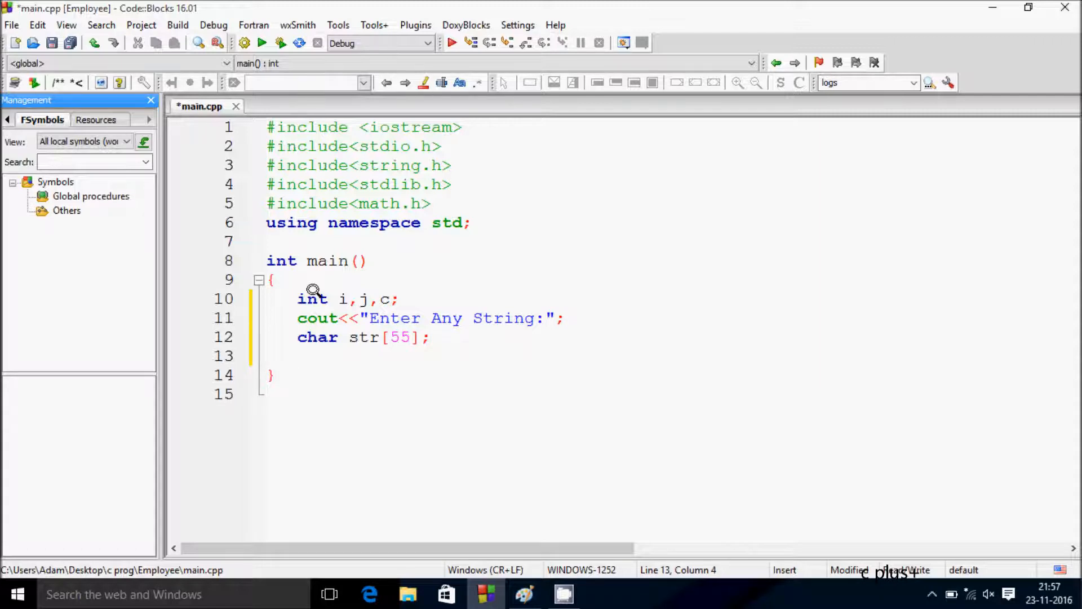
text(c)
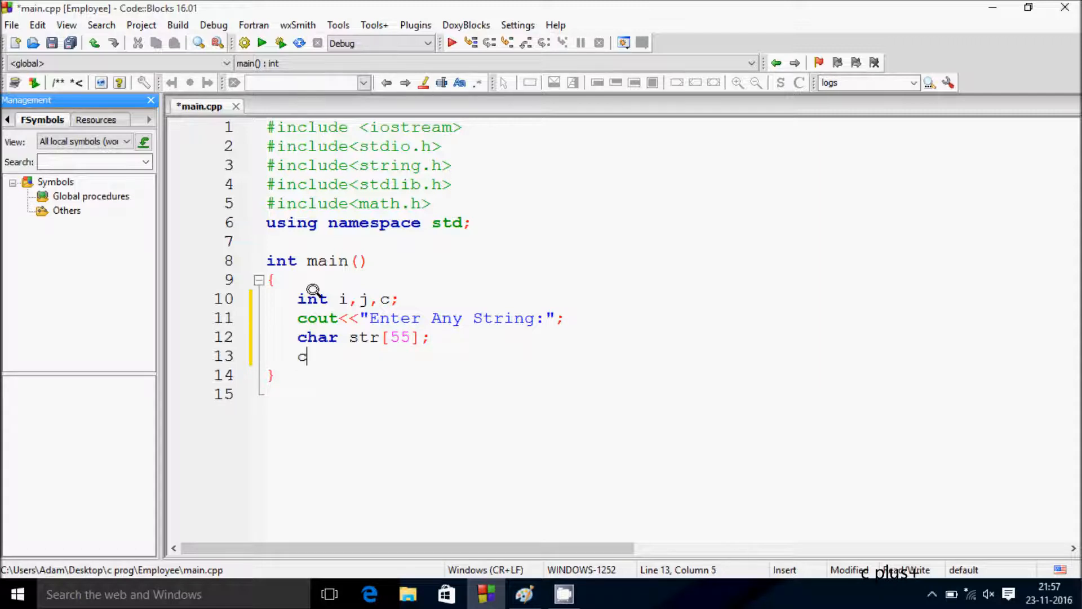
text(in>>)
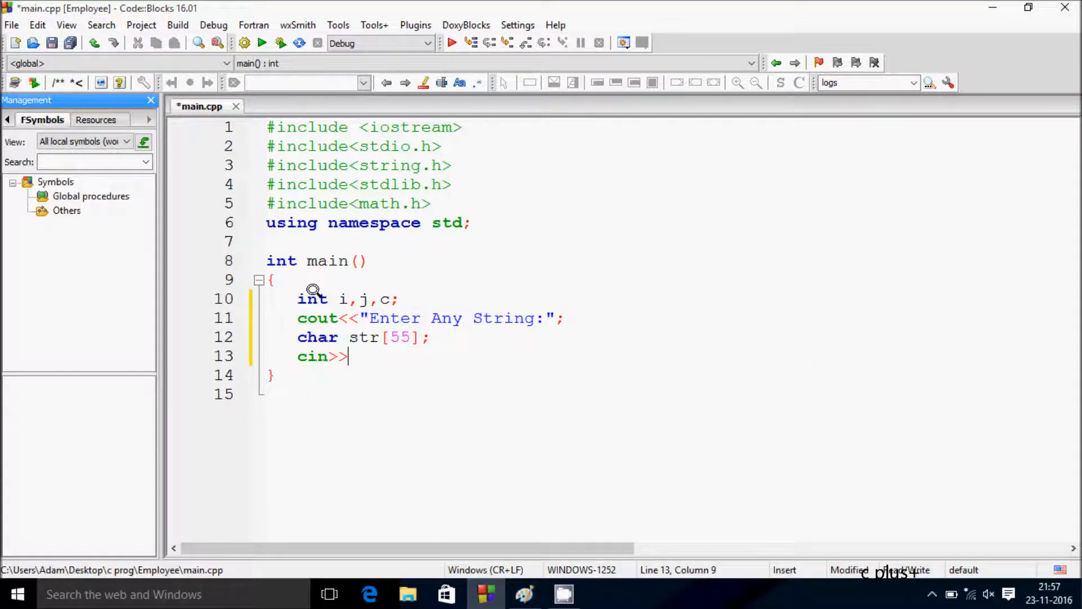
text(s)
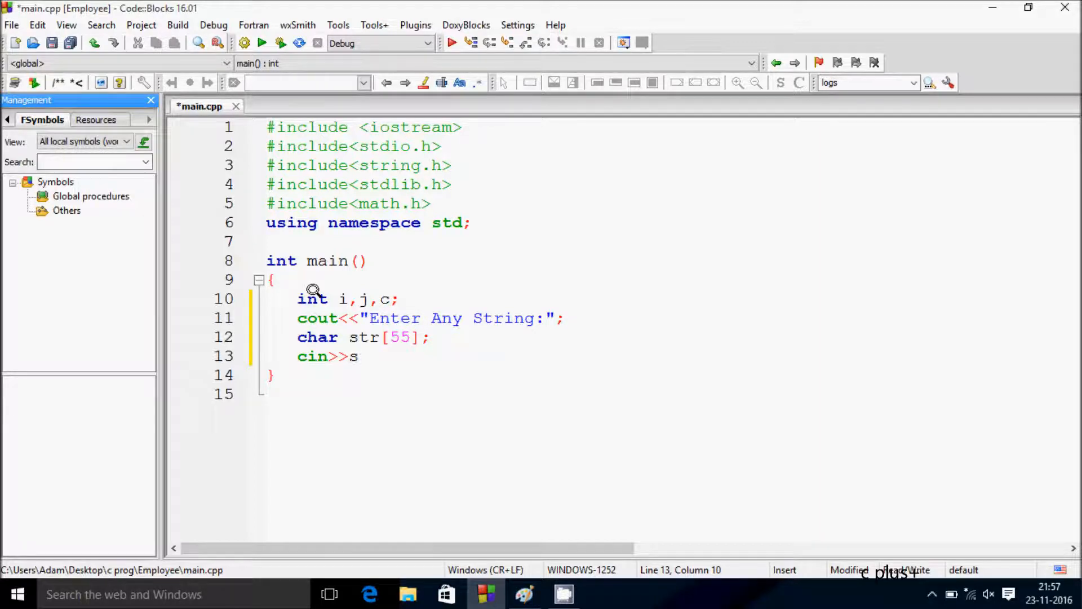
text(tr;)
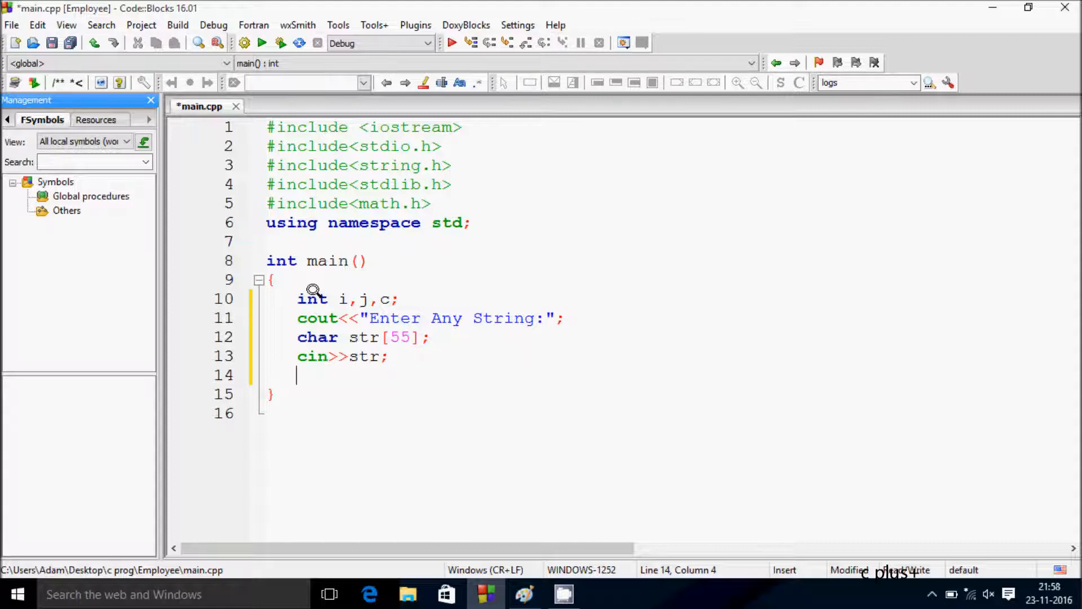
Step: Add the line cout<<"Converted To Binary is:"<<str after the input statement
key(enter)
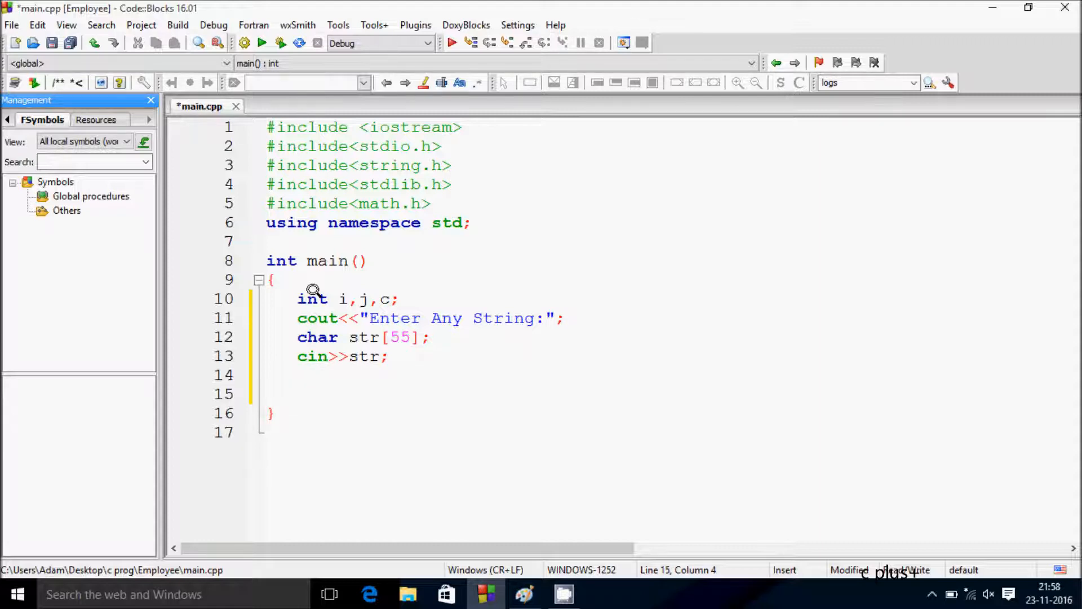
text(cout)
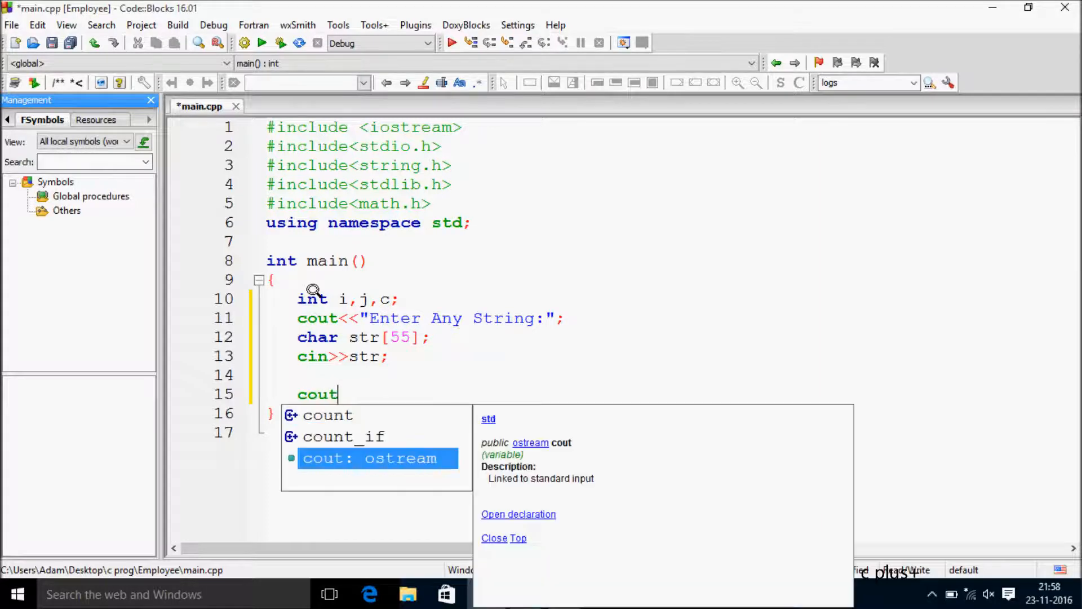
text(<<)
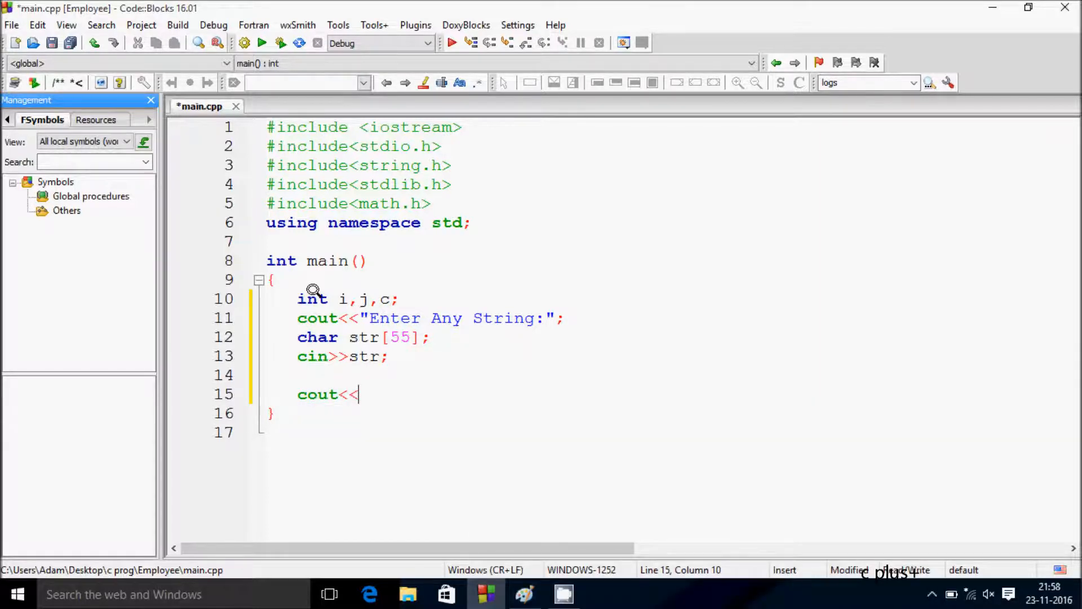
text(")
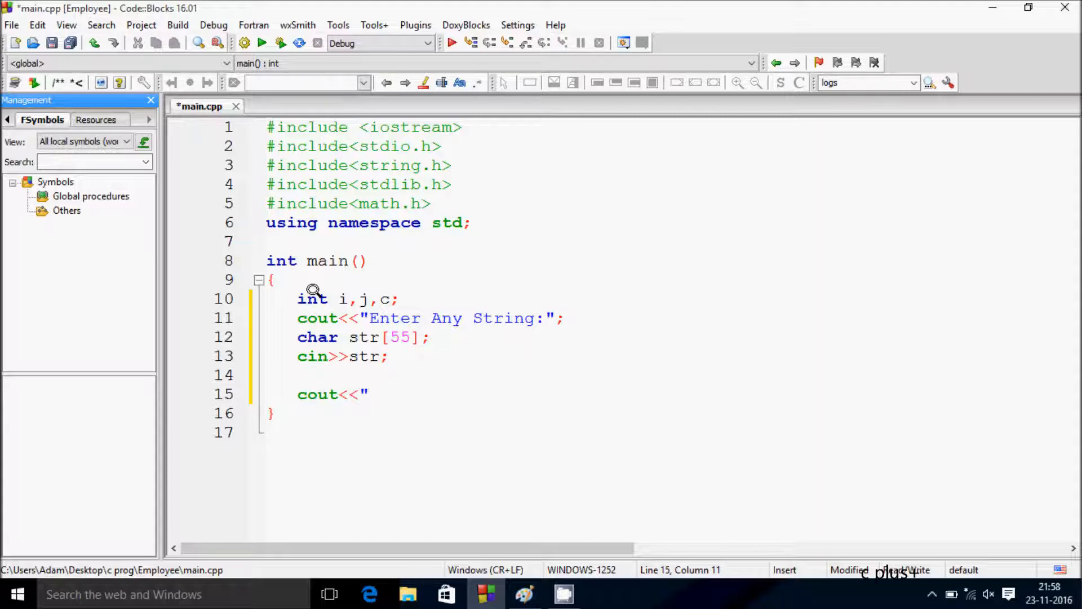
text(C)
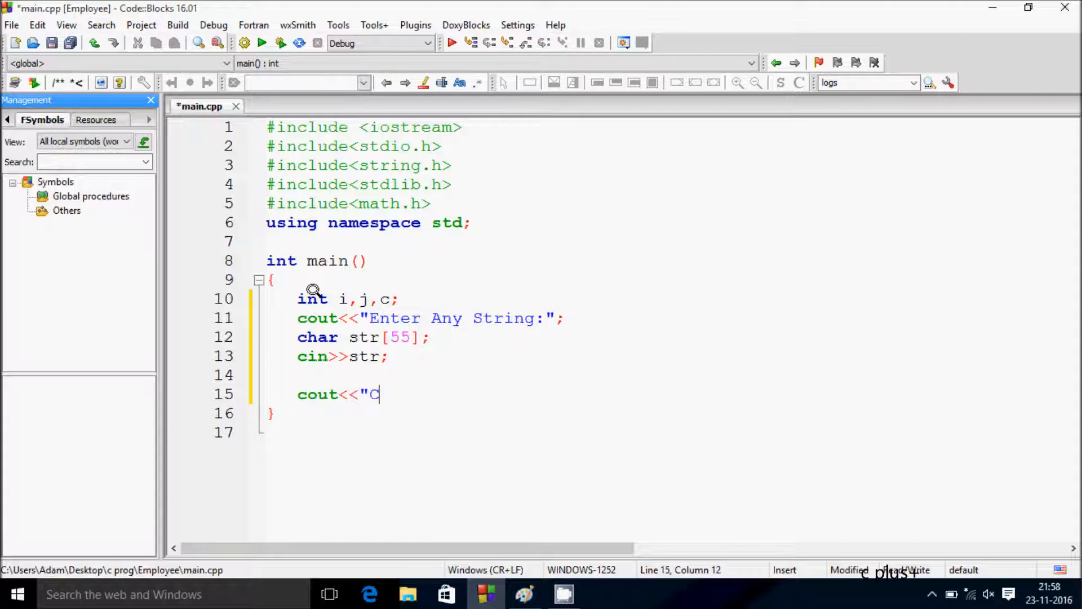
text(onver)
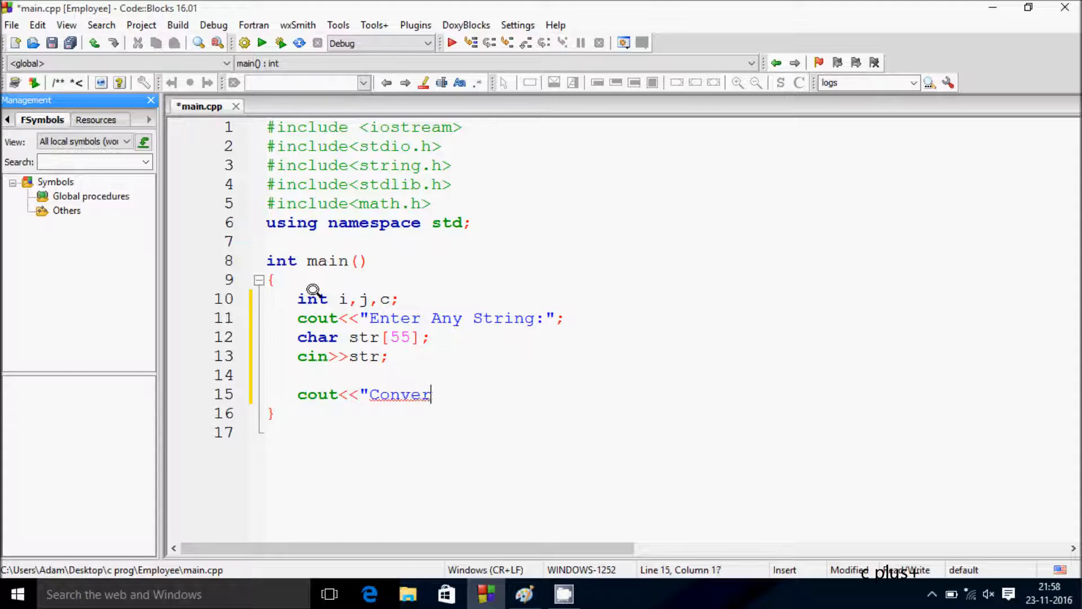
text(ted To)
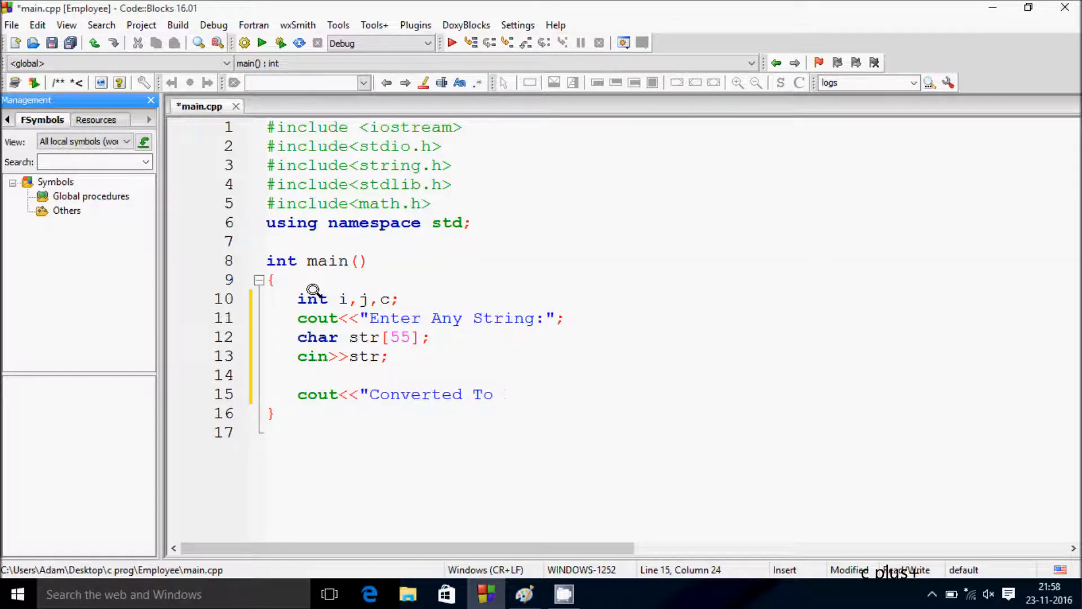
text(Binary is)
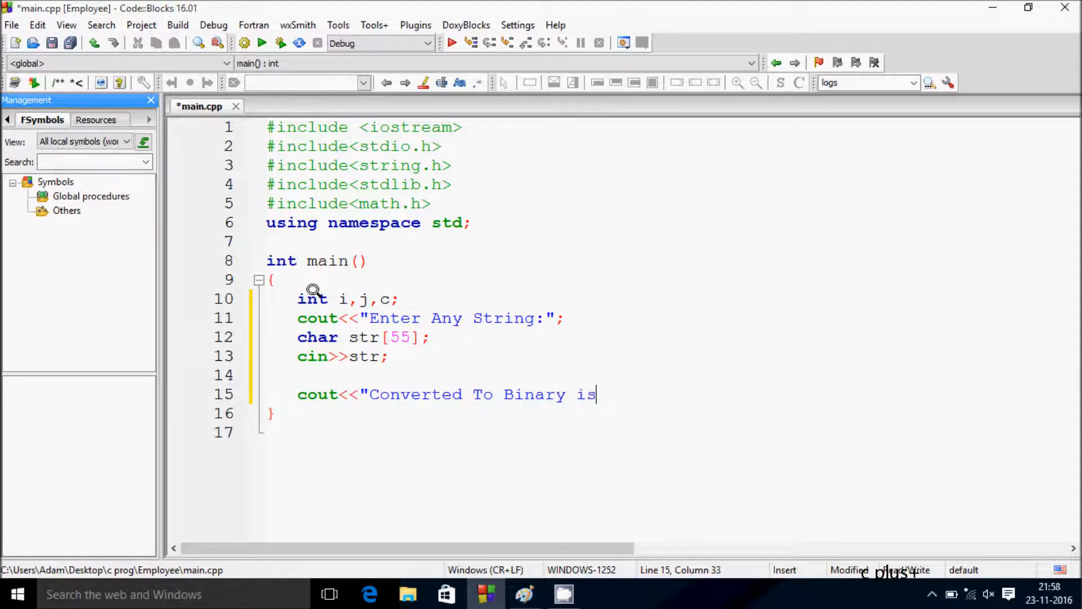
text(:")
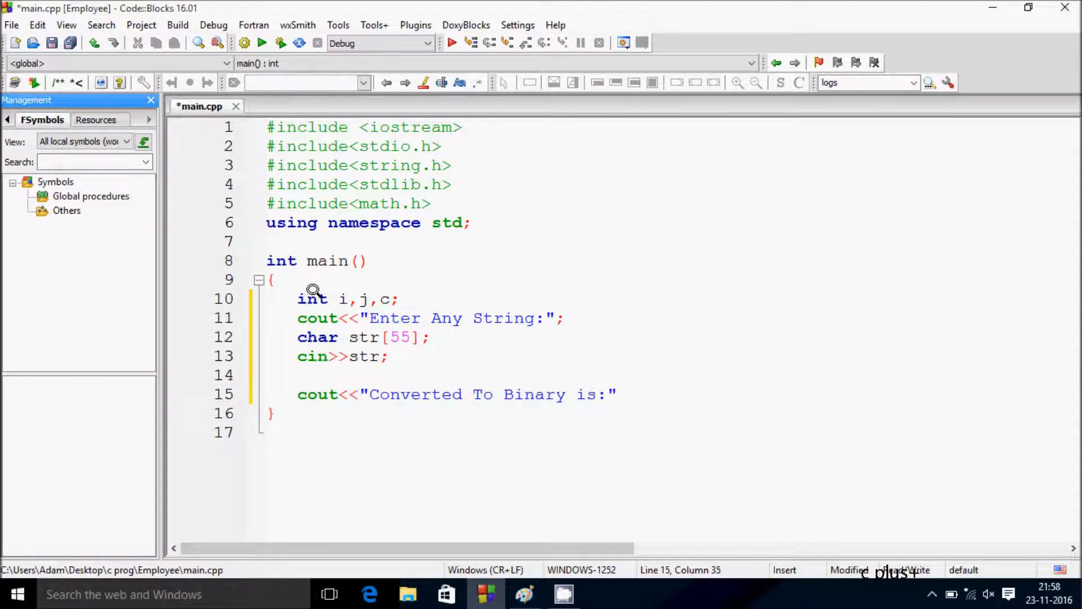
text(<<str;)
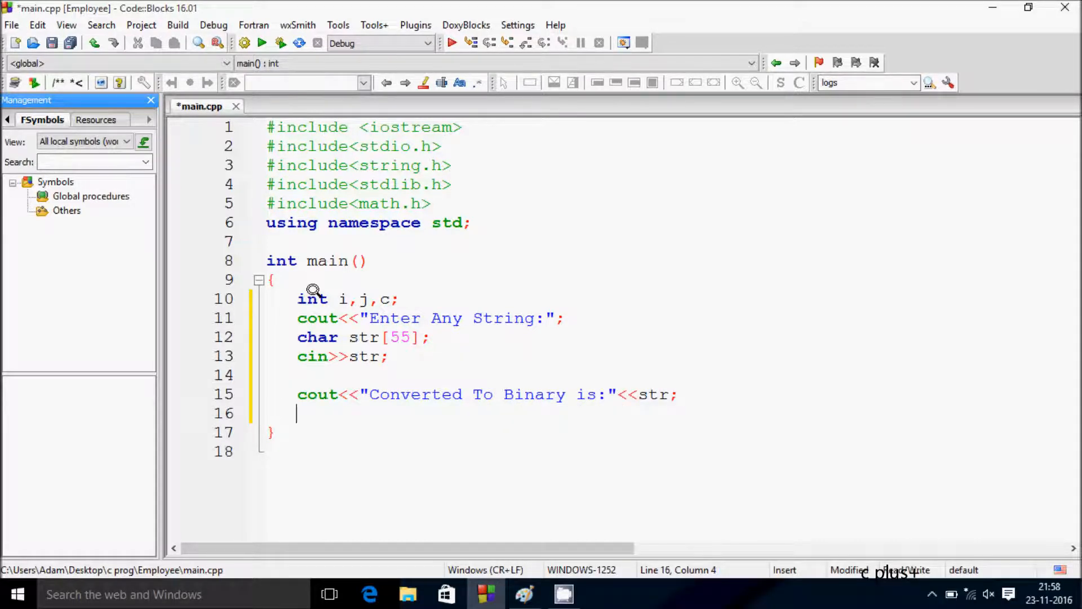
Step: Write for(i=0;str[i]!='\0';i++) storing each character in c=str[i];
text(for)
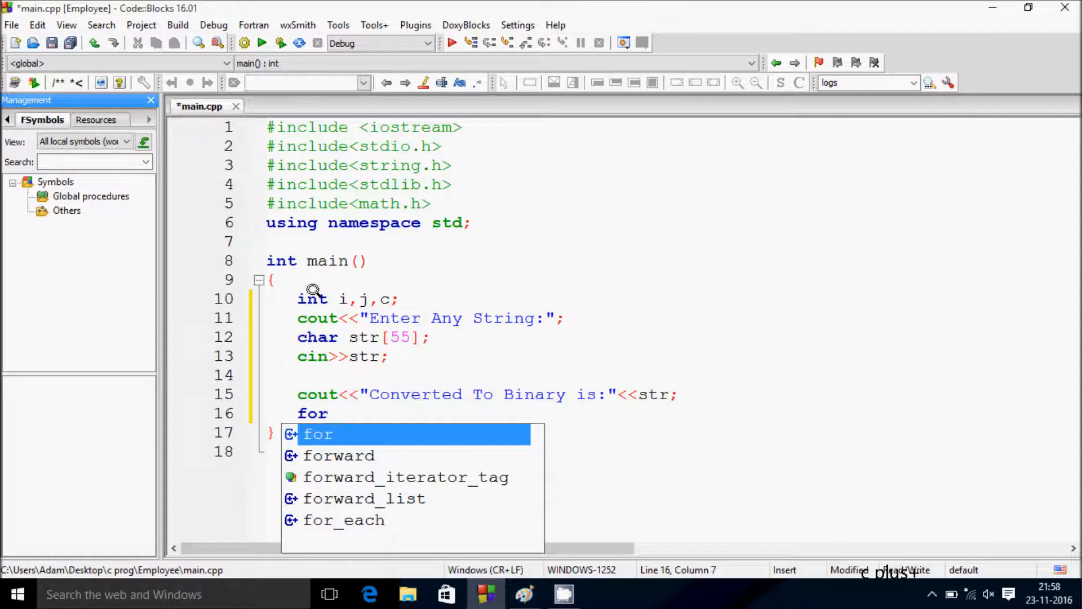
text((i)
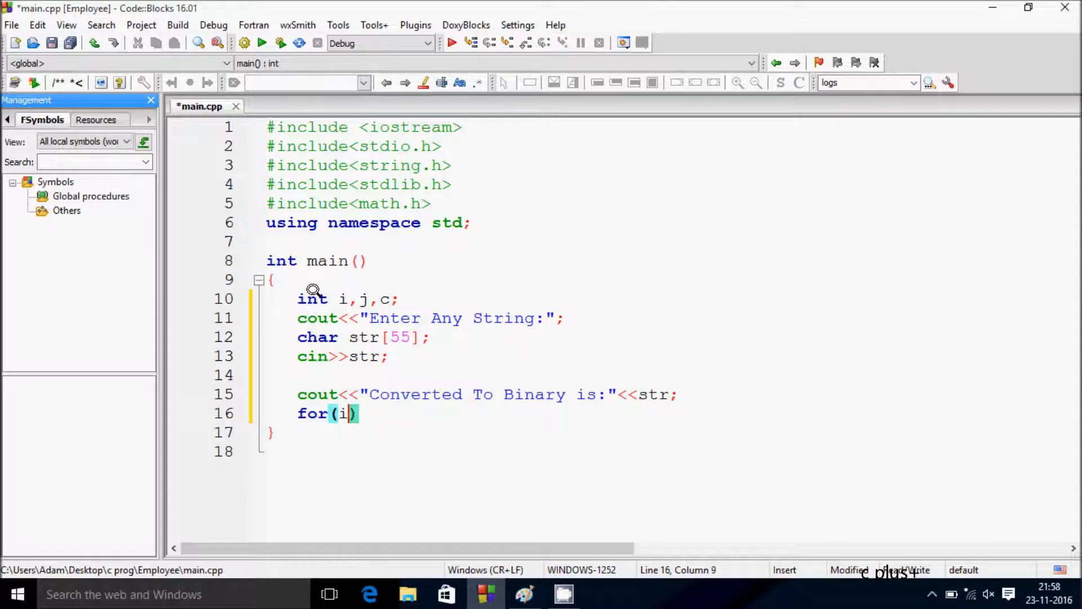
text(=0;)
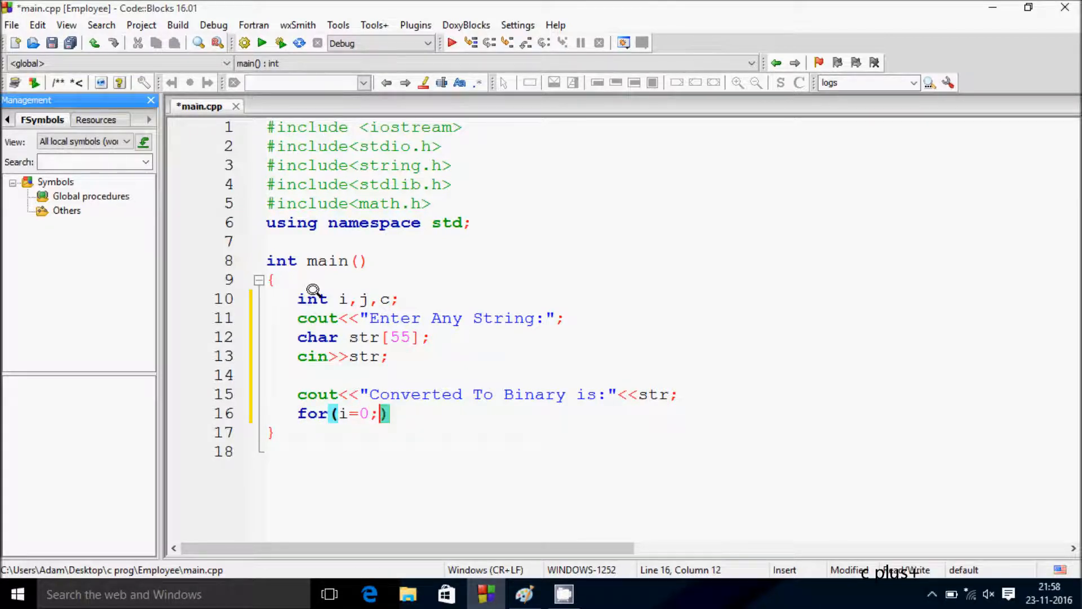
text(str[i])
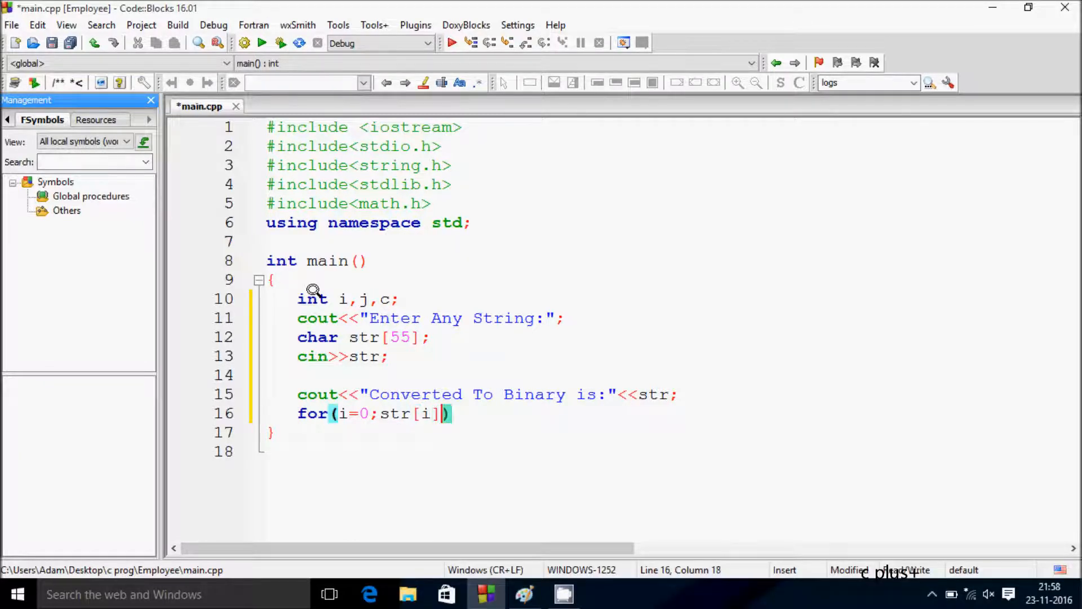
text(!)
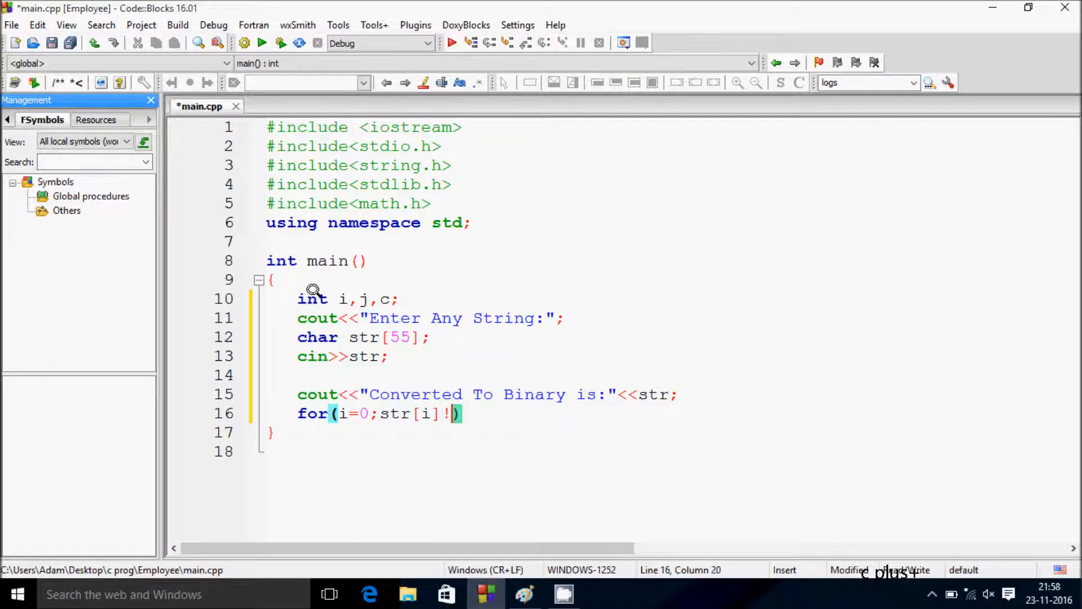
text(='\0')
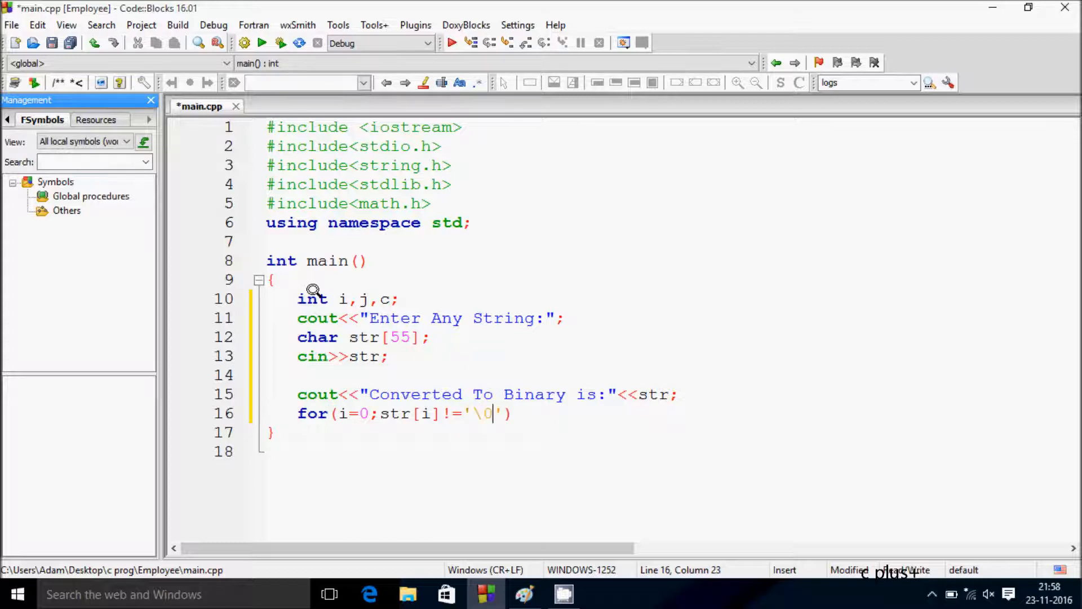
text(;;)
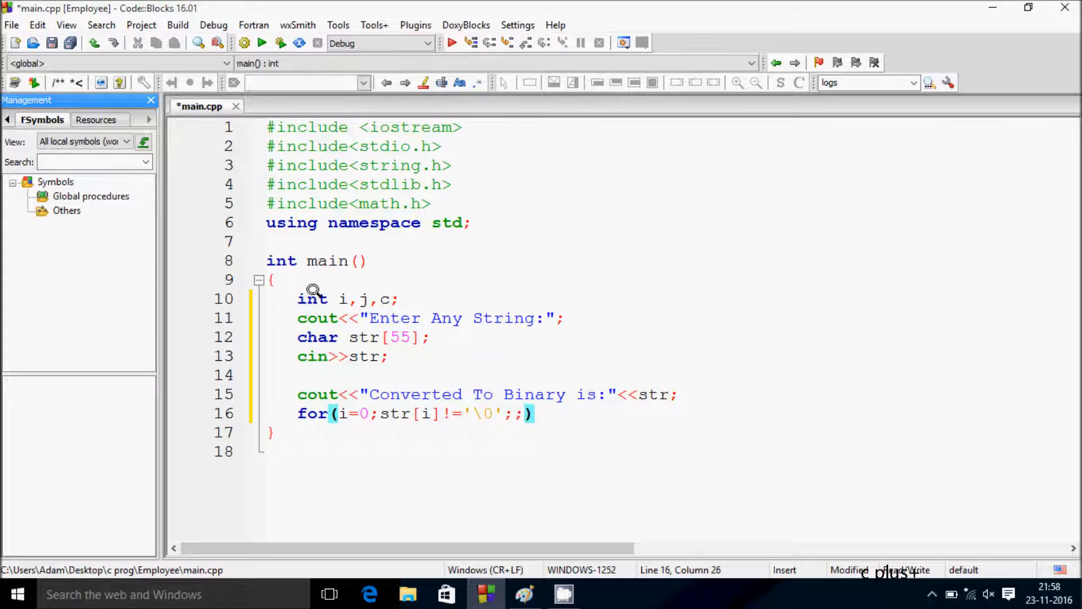
text(i++)
text({)
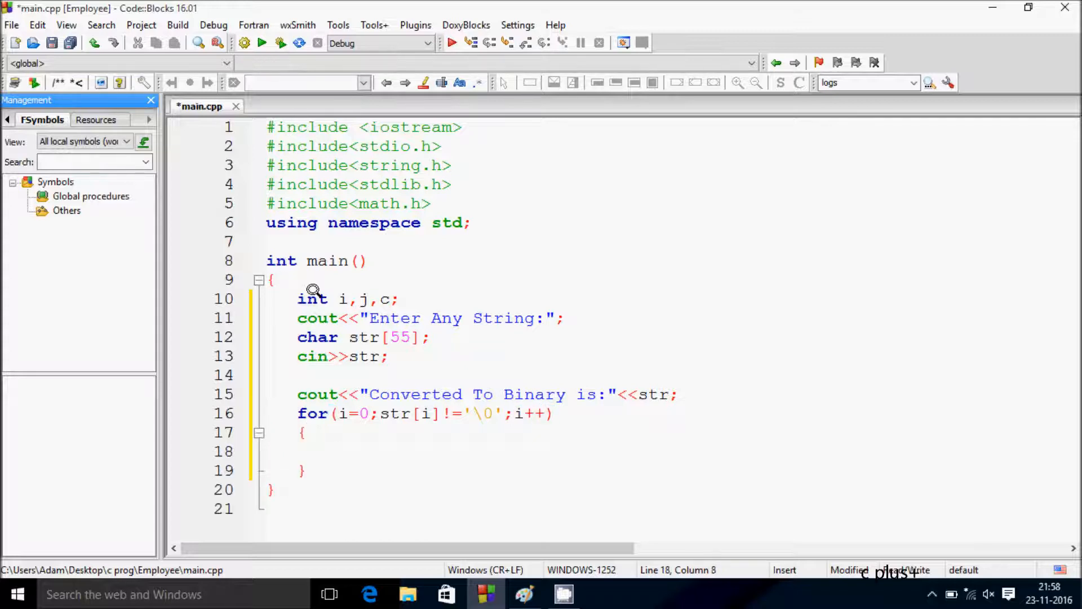
text(c=str[i)
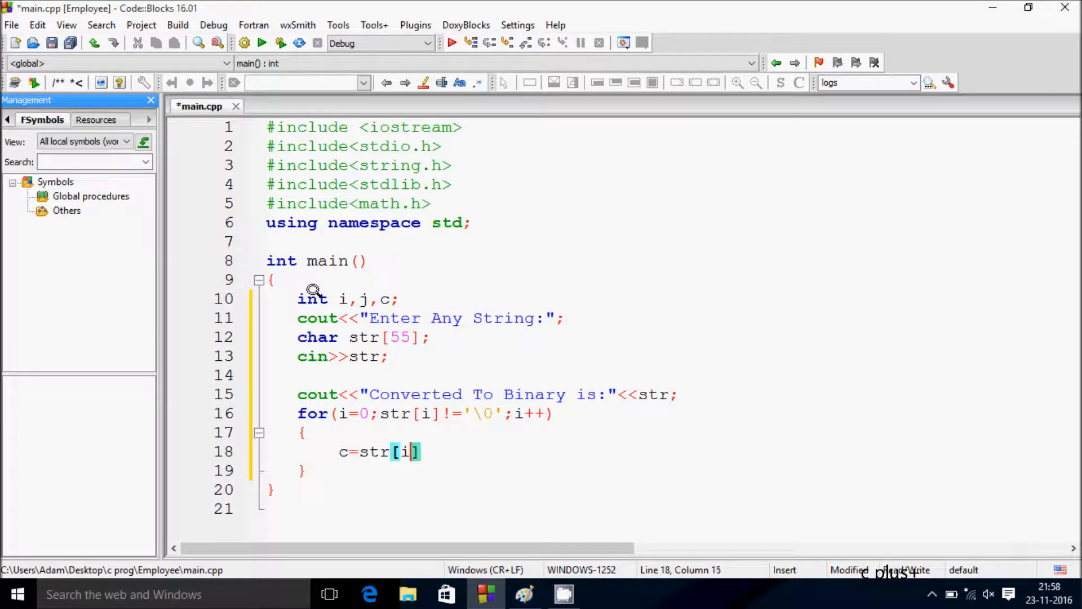
text(;)
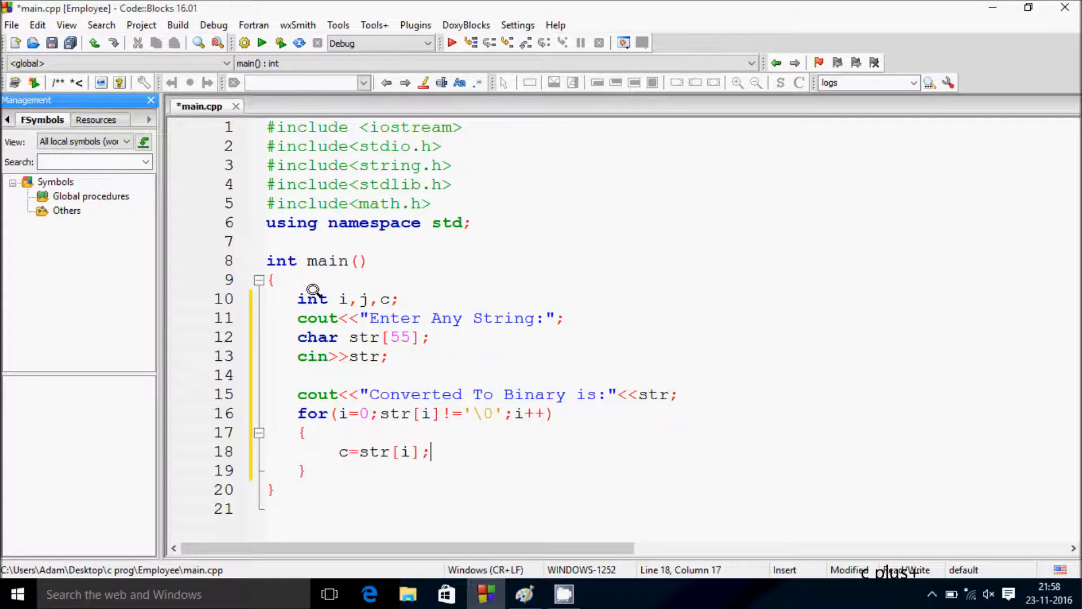
Step: Add the inner loop for(j=7;j+1>0;j--) inside the character loop
text(for)
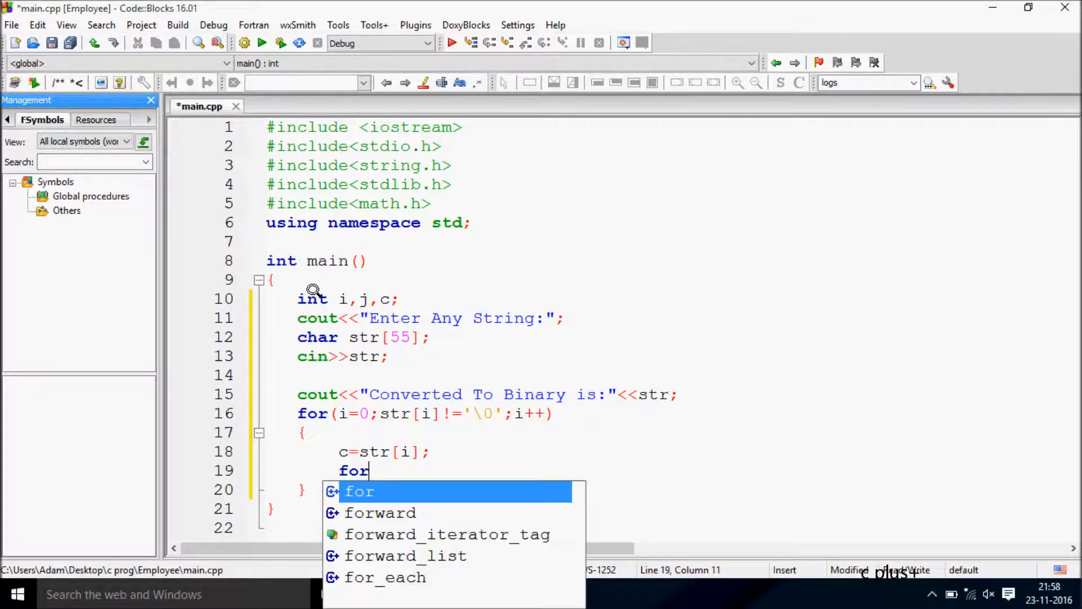
text((j)
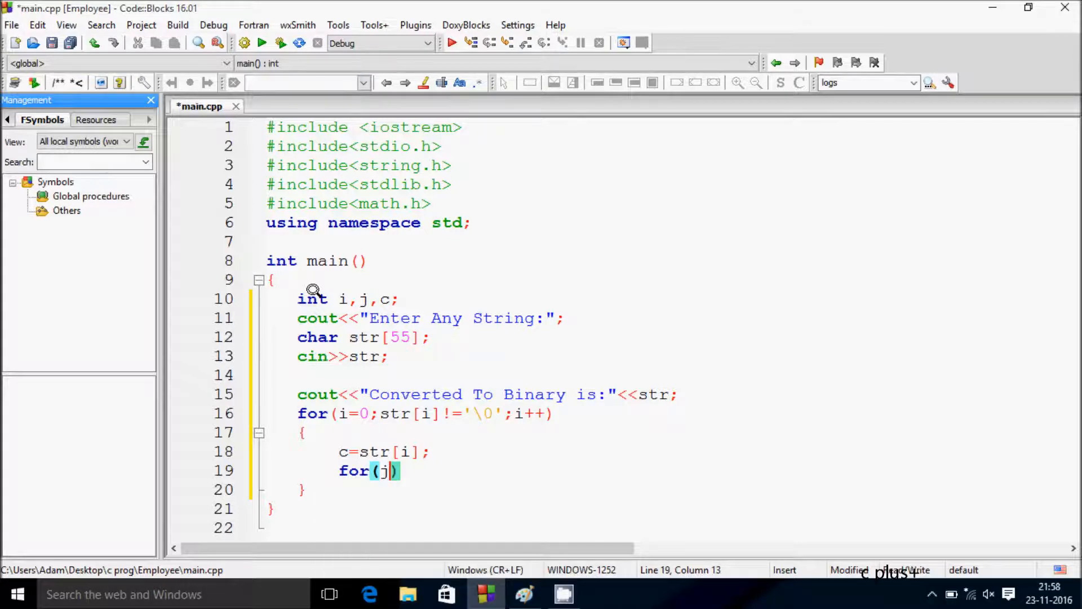
text(=7;)
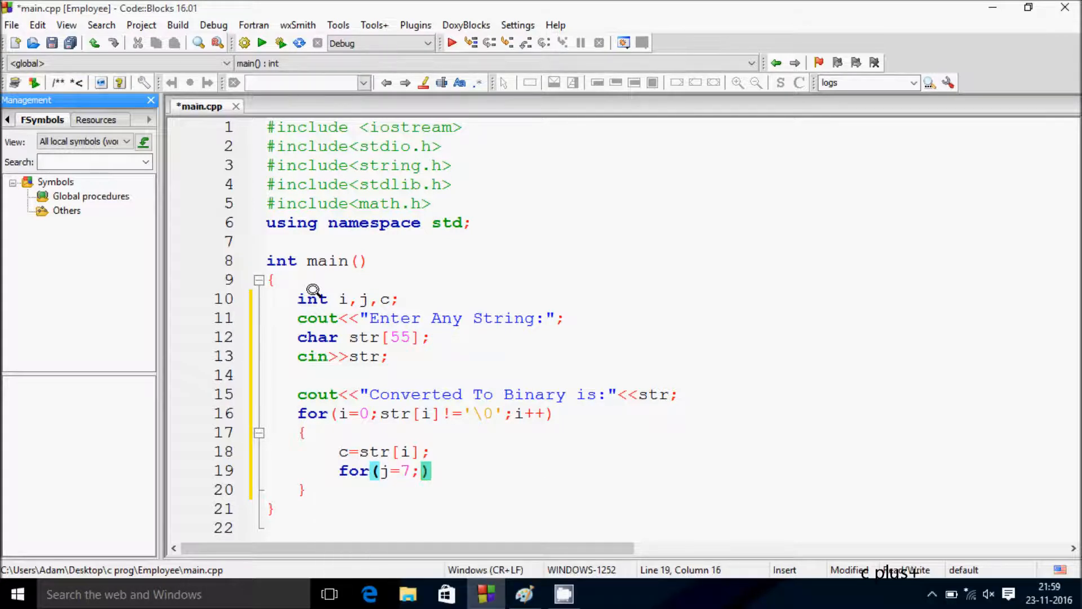
text(j)
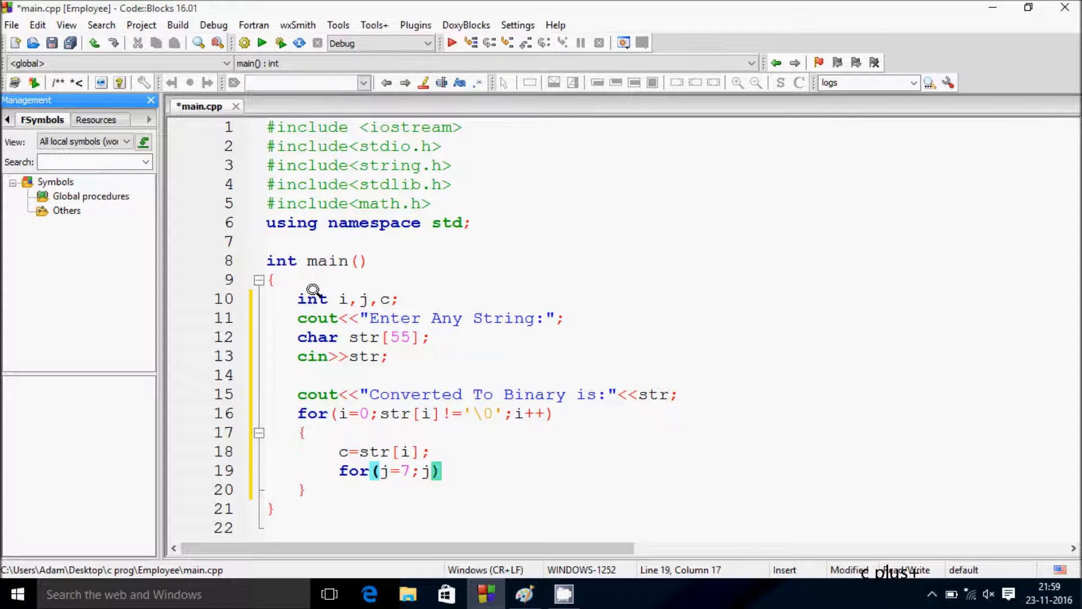
text(+1)
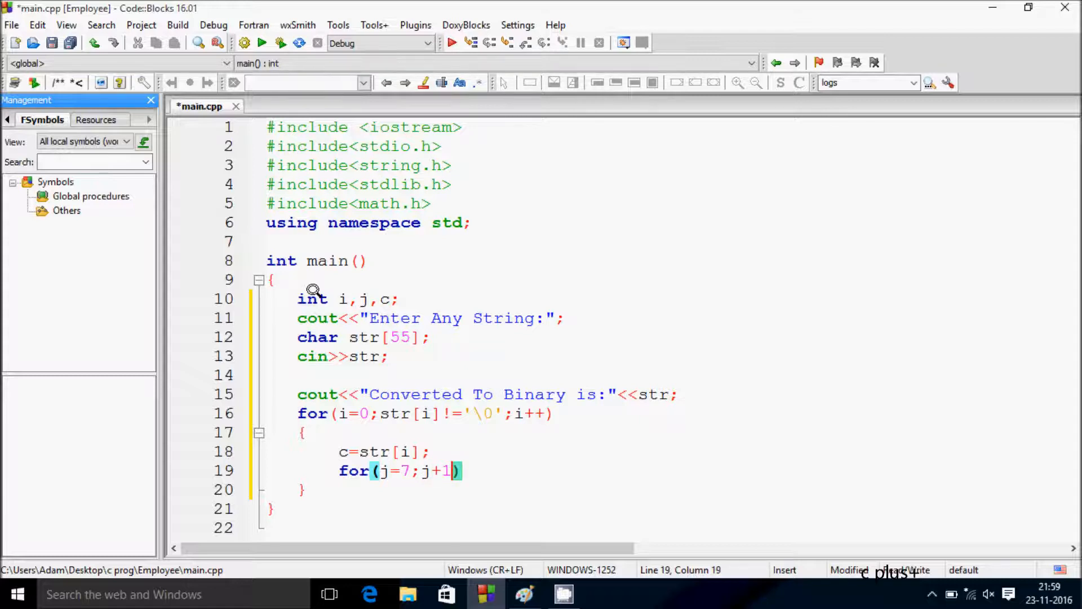
text(>0;)
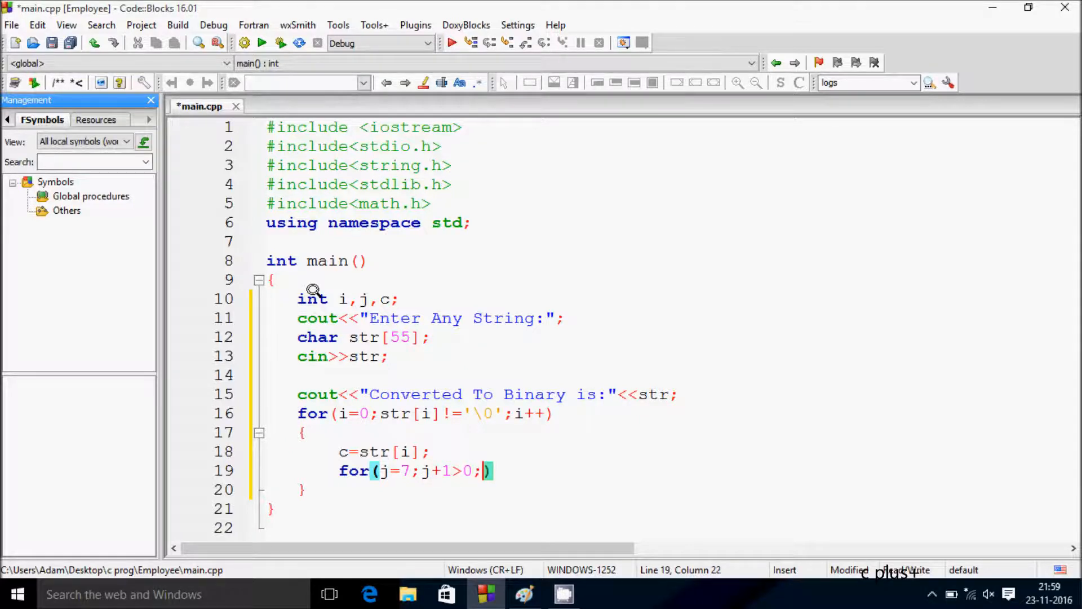
text(j--)
text({)
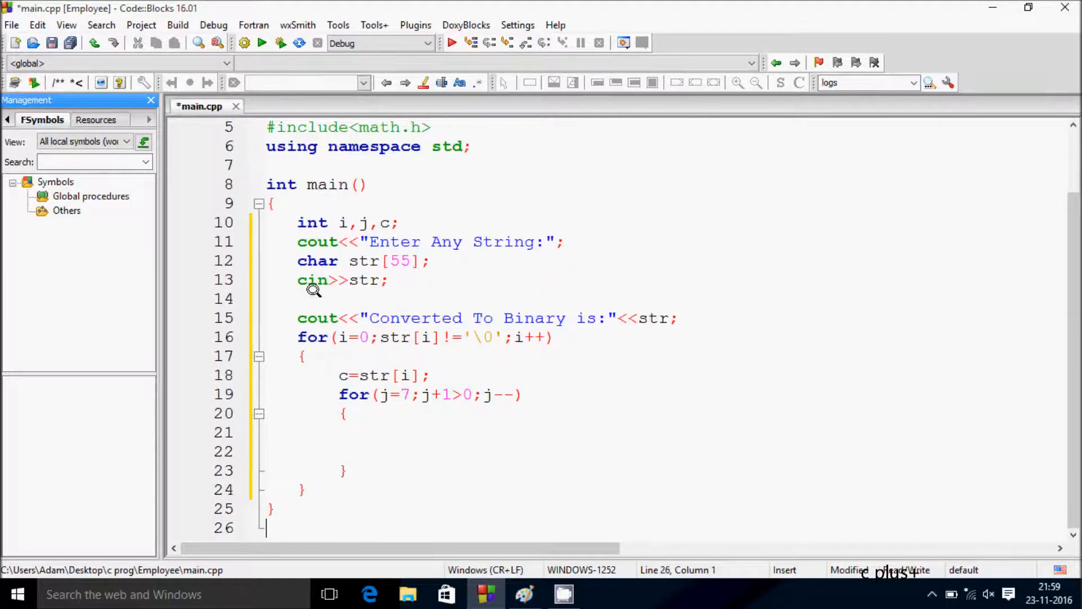
Step: Inside the inner loop, add the condition if(c>=(1<<j))
click(379, 431)
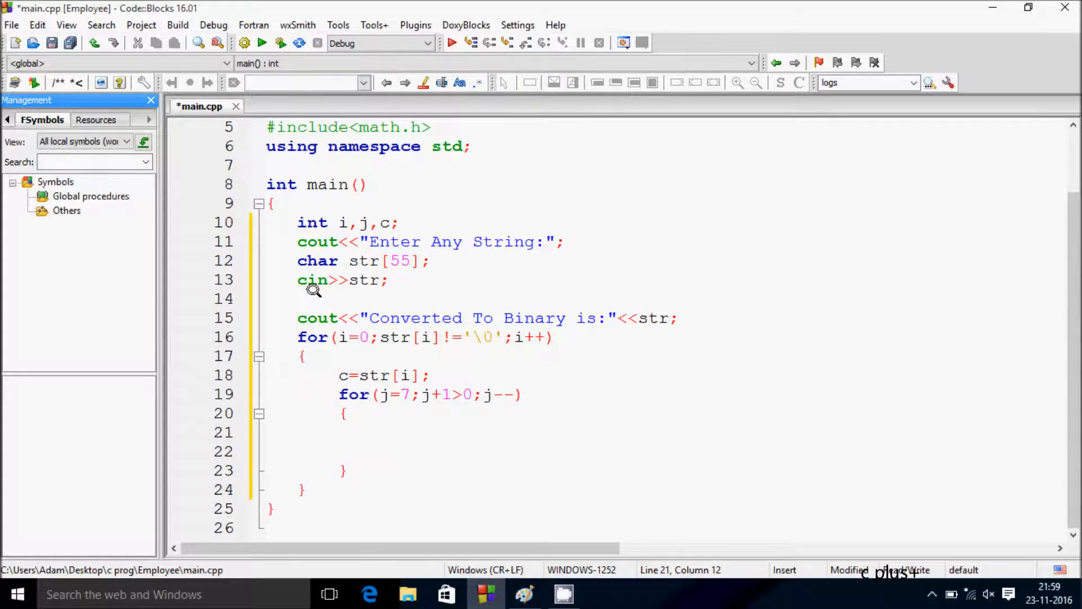
text(if)
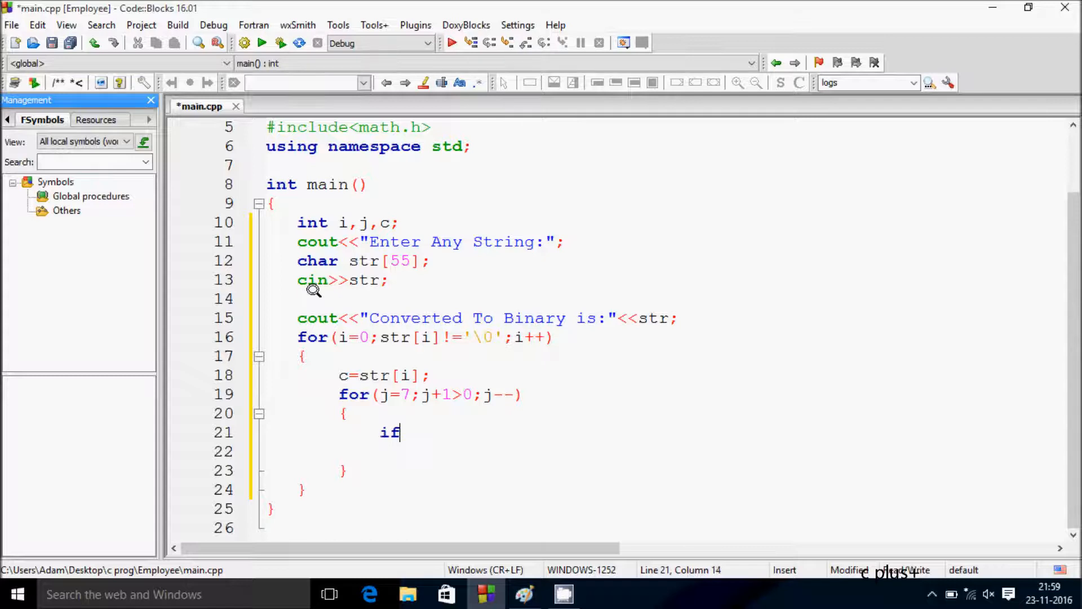
text((c))
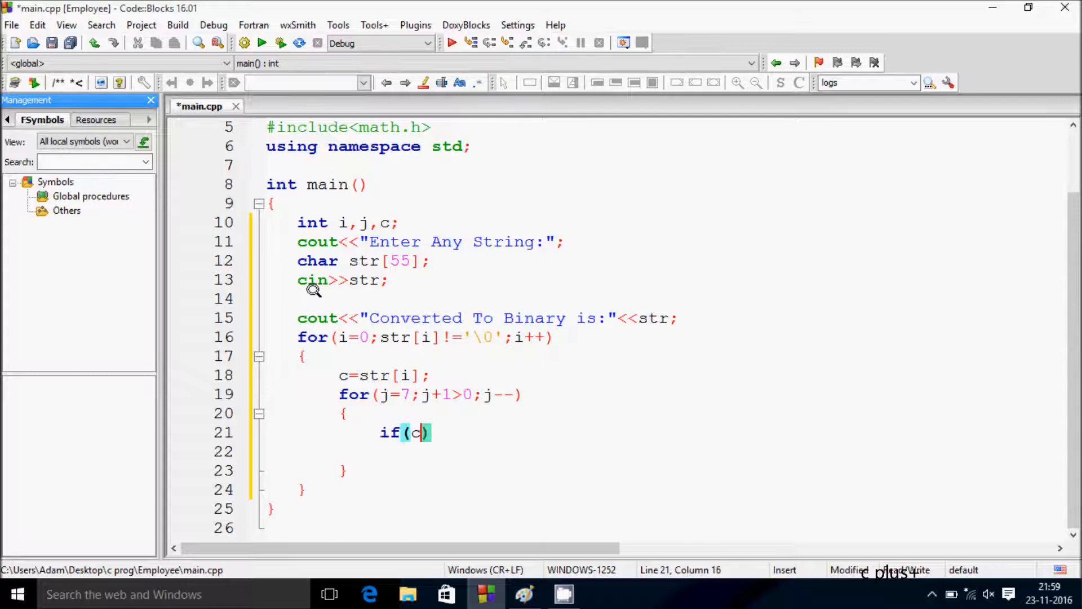
text(>=)
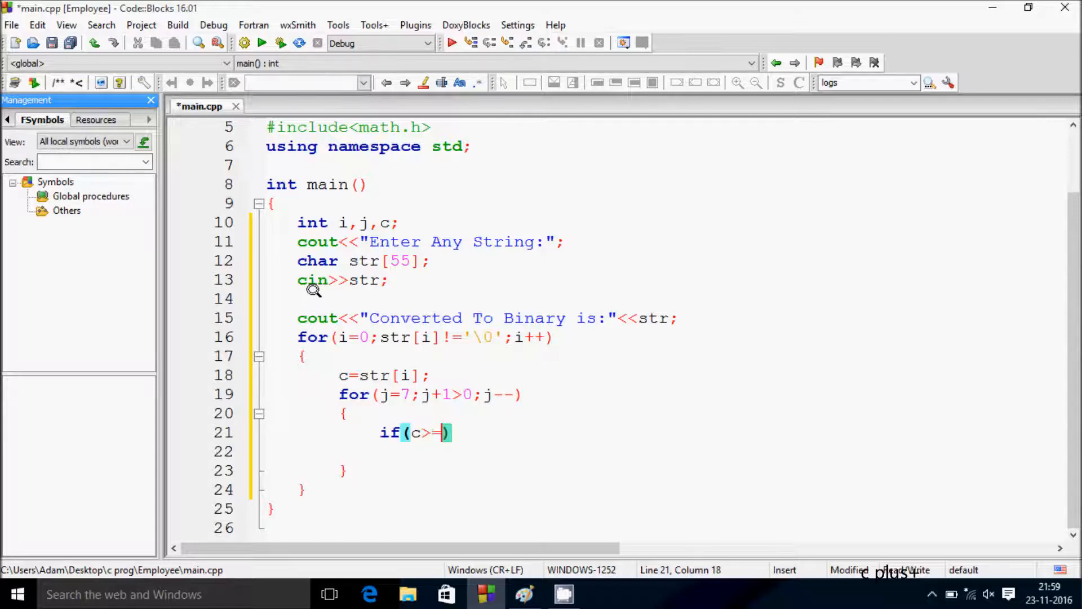
text(()
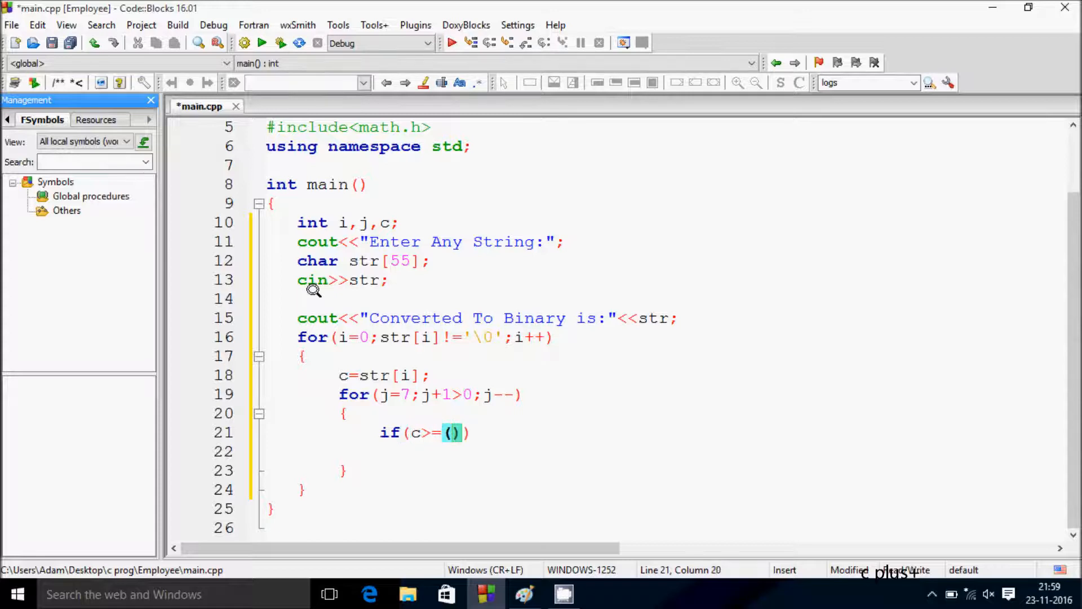
text(1<<j)
click(663, 450)
text({)
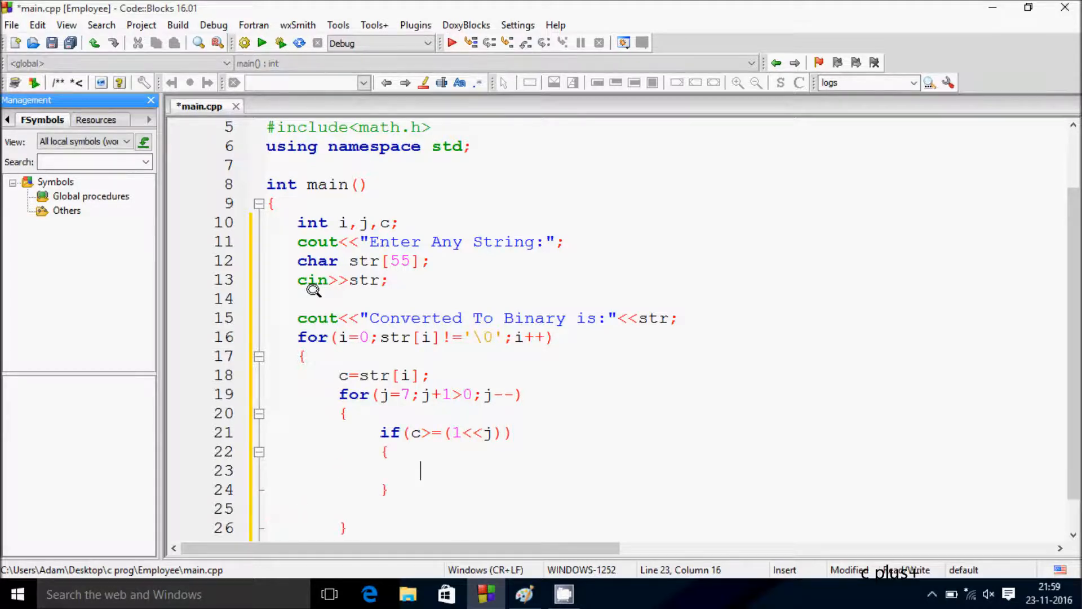
Step: In the if body, write c=c-(1<<j); to clear the set bit
text(c)
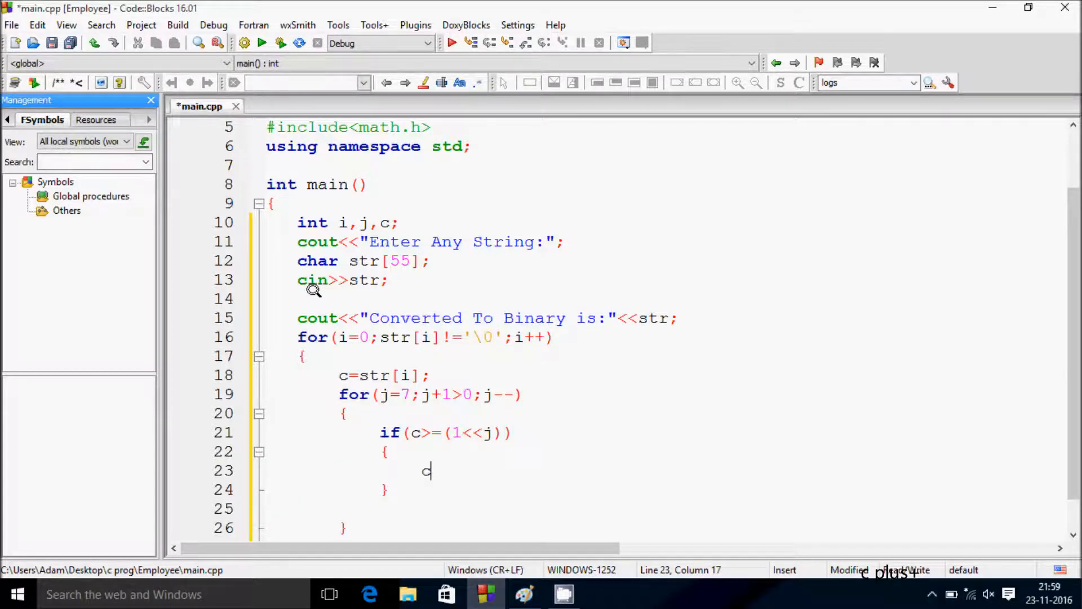
text(=c-)
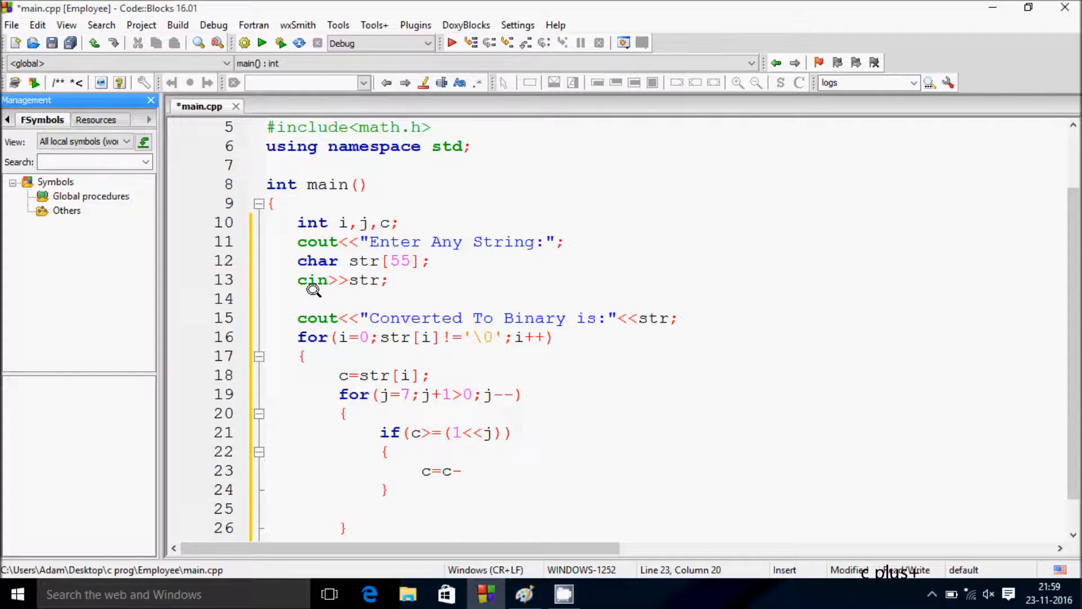
text(())
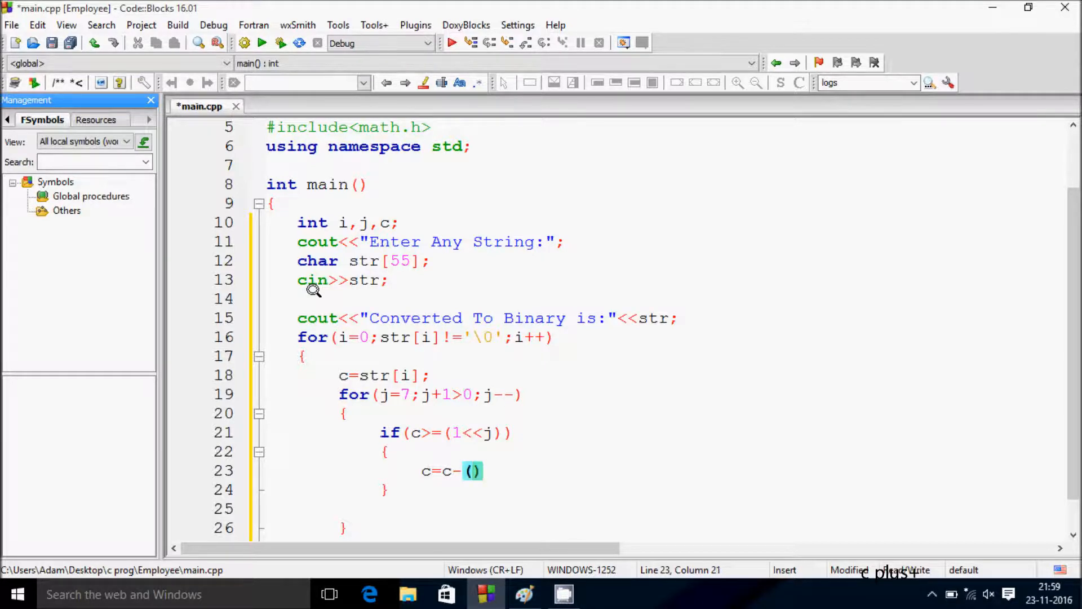
text(1<<)
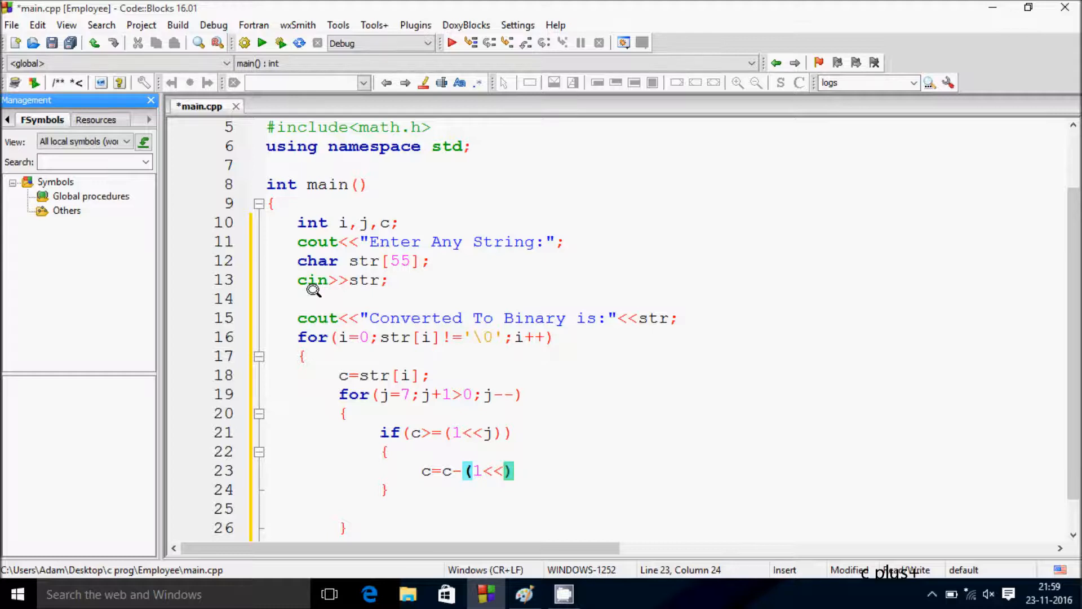
text(j)
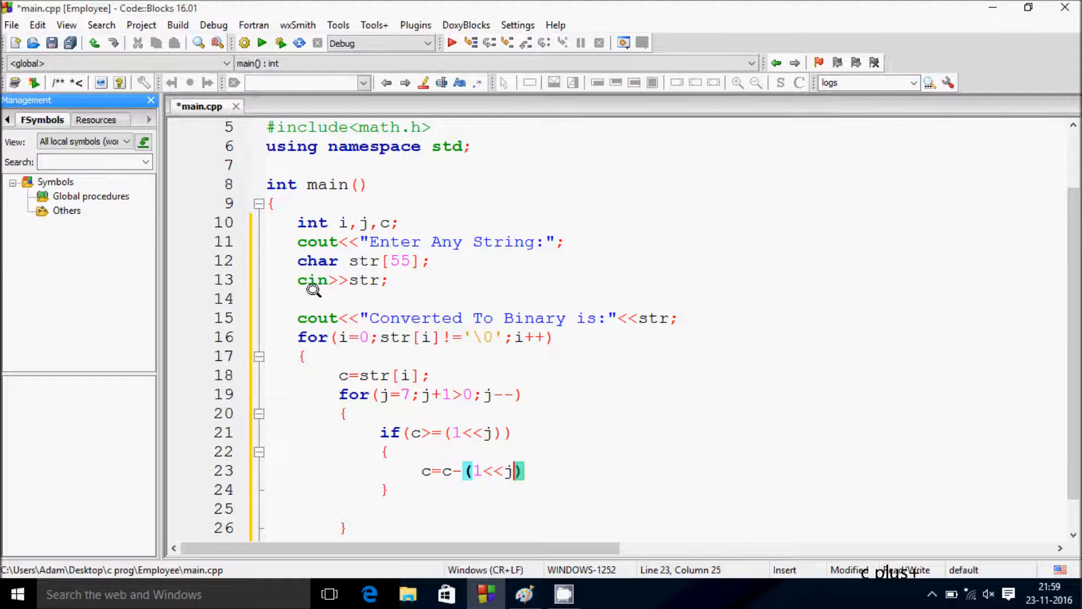
text(;)
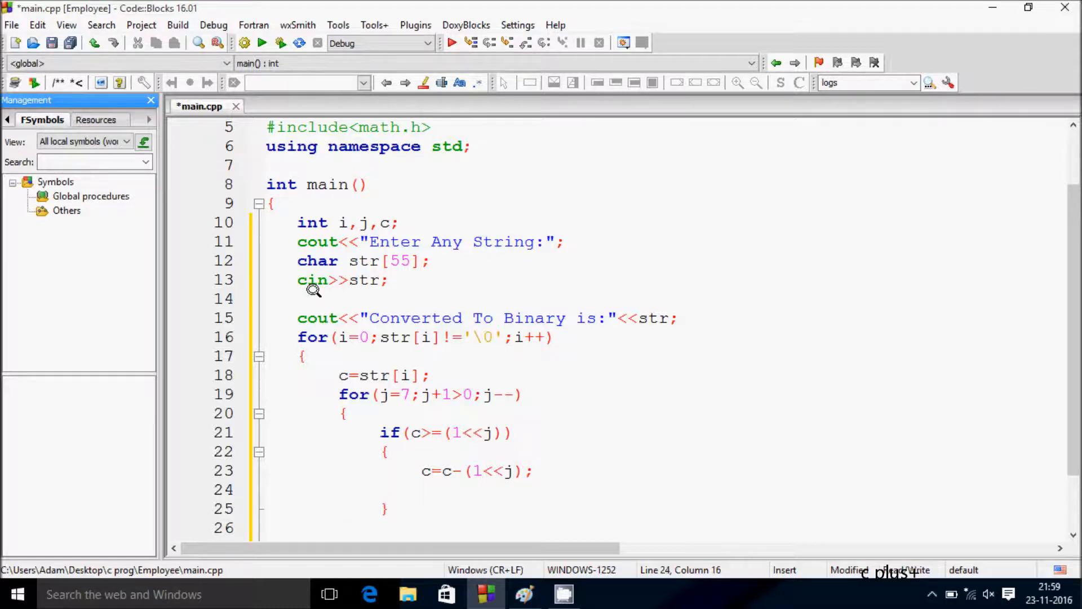
Step: Print "1" in the if branch and add else cout<<"0"; for unset bits
text(cout)
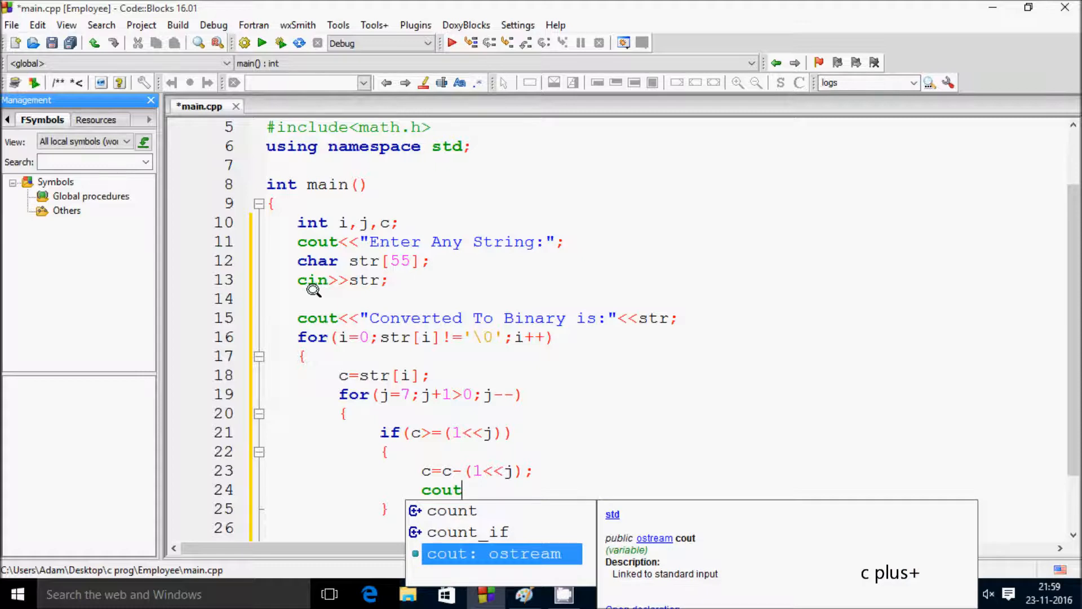
text(<<"1";)
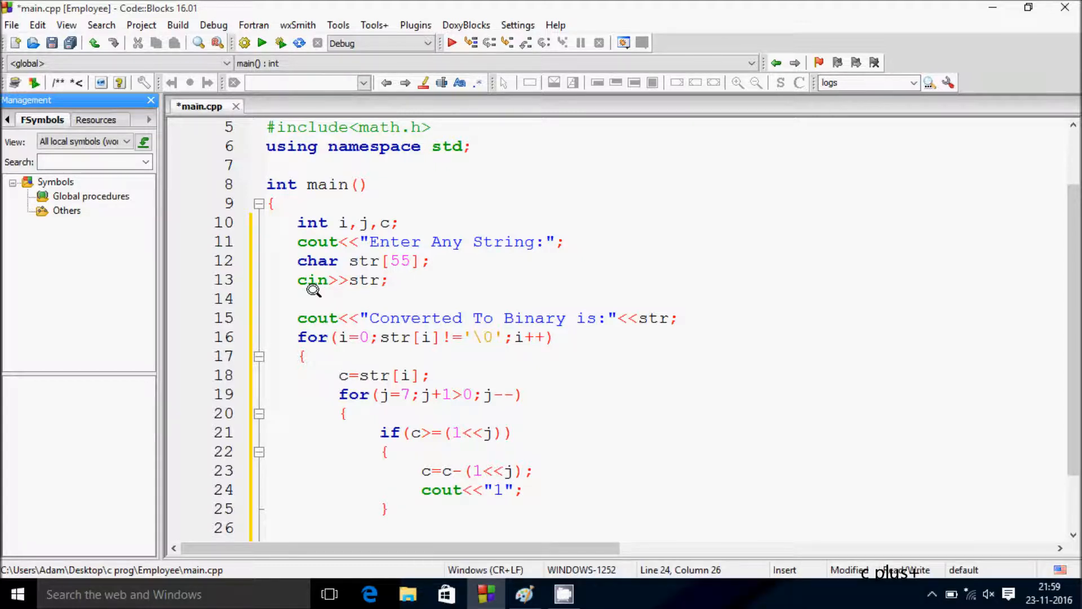
text(el)
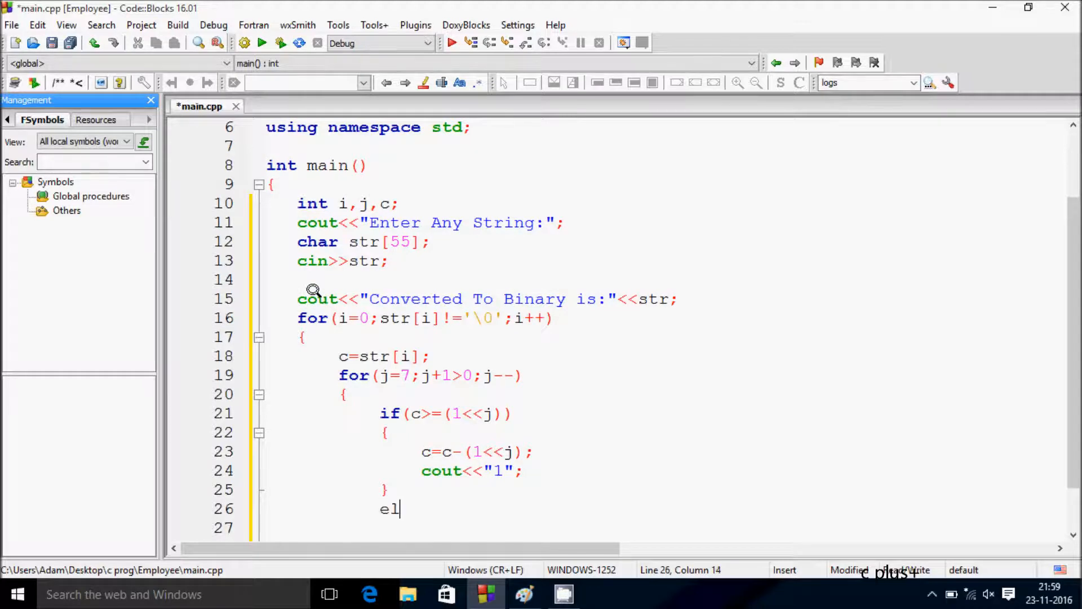
text(se)
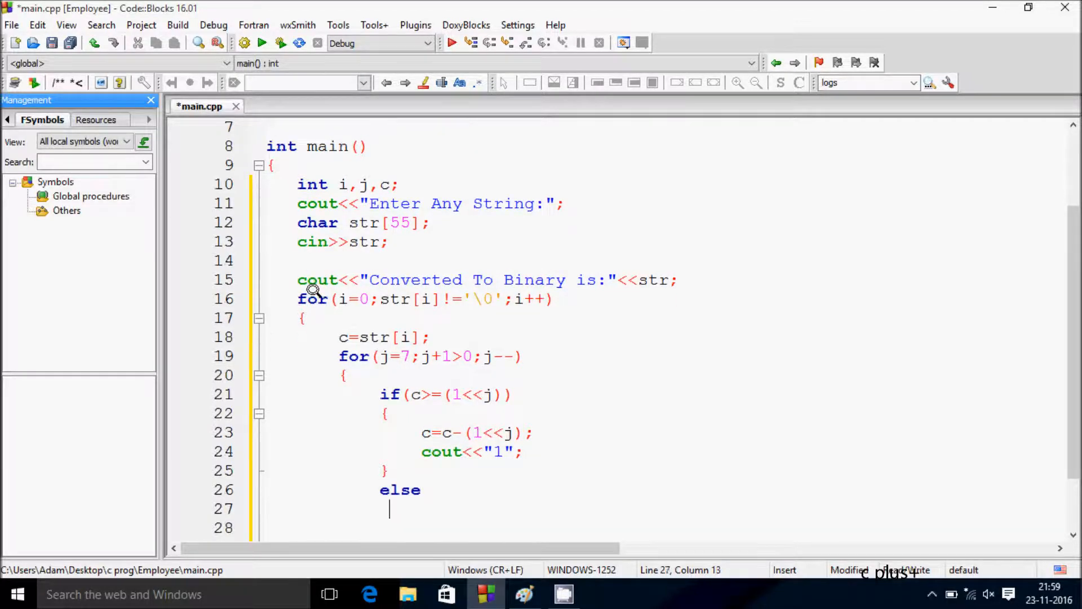
text(cout<<)
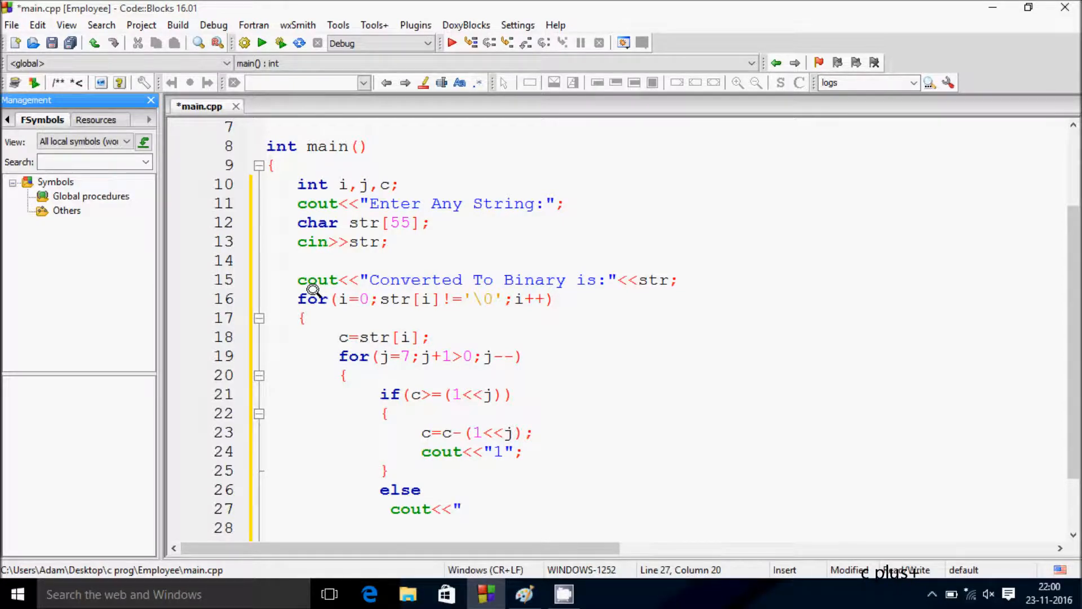
text(0)
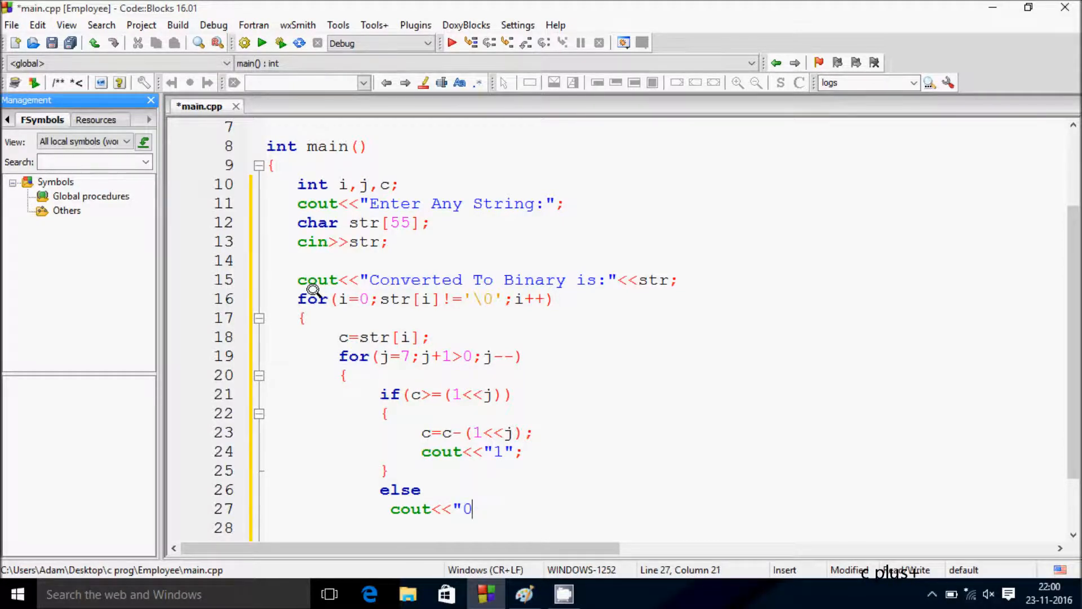
text(";)
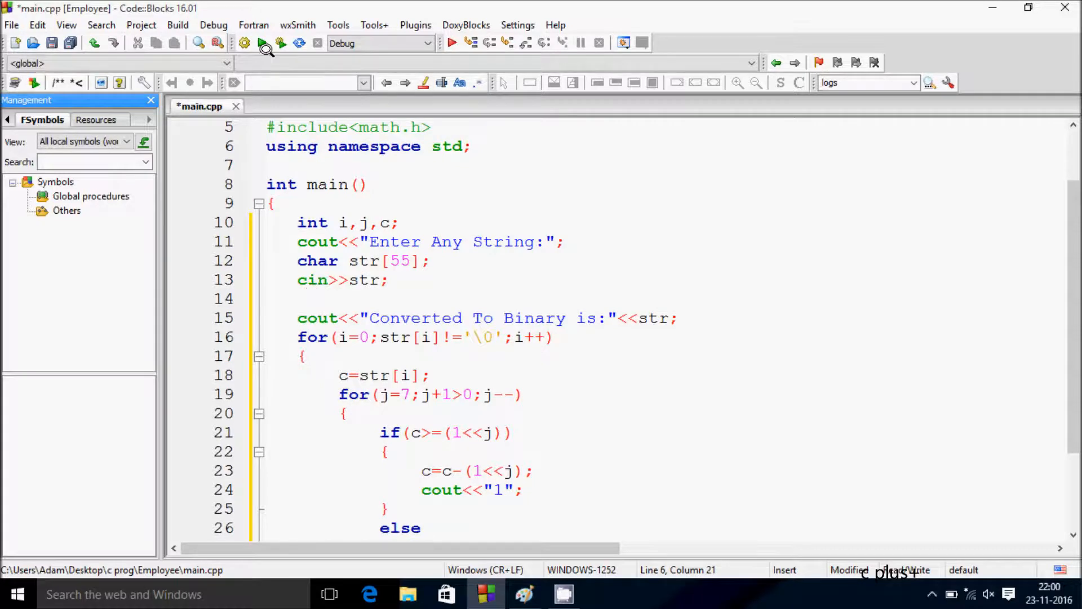
Step: Build and run the converter, view the ASCII table, and enter A in the console
click(52, 43)
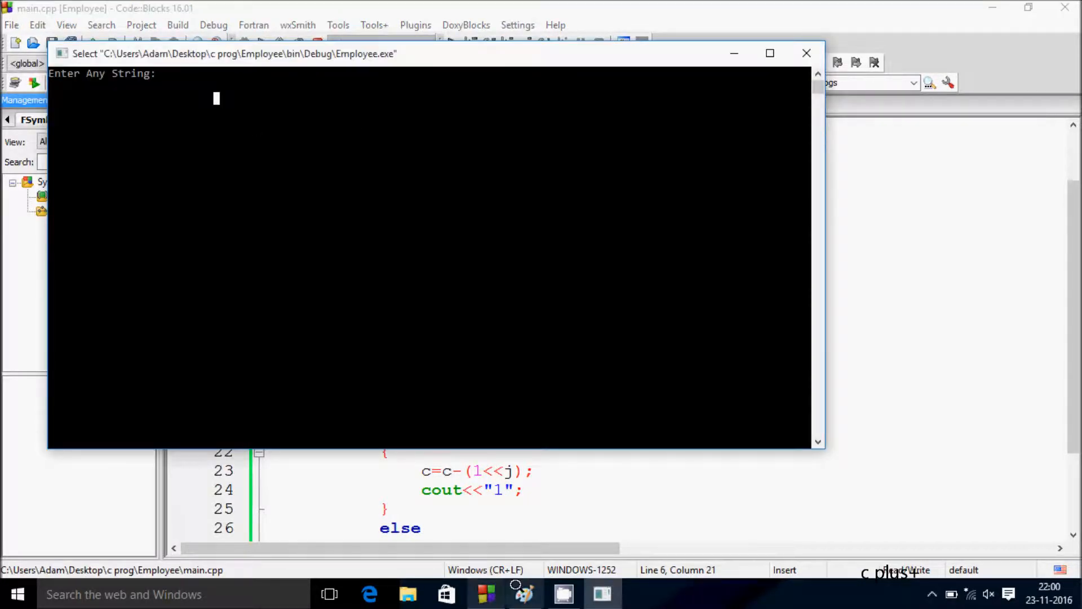
click(524, 594)
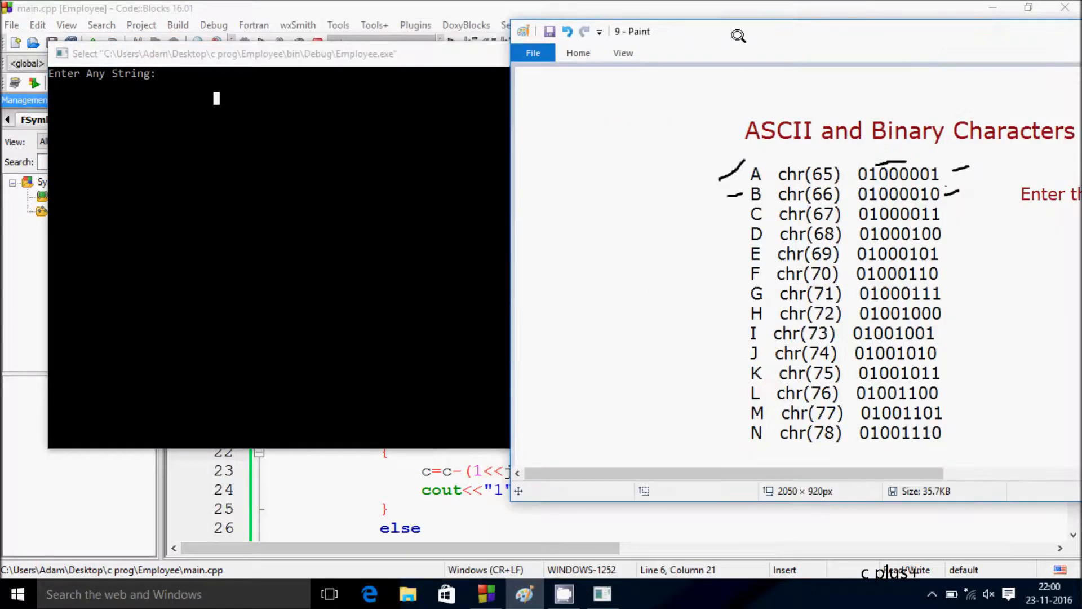
mouse_move(754, 170)
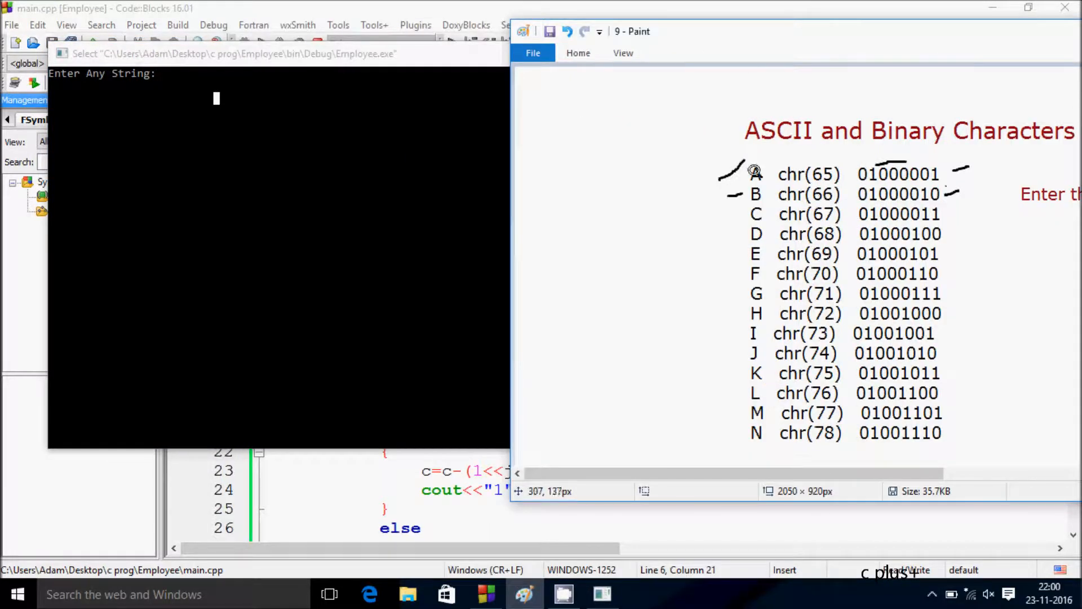
mouse_move(890, 160)
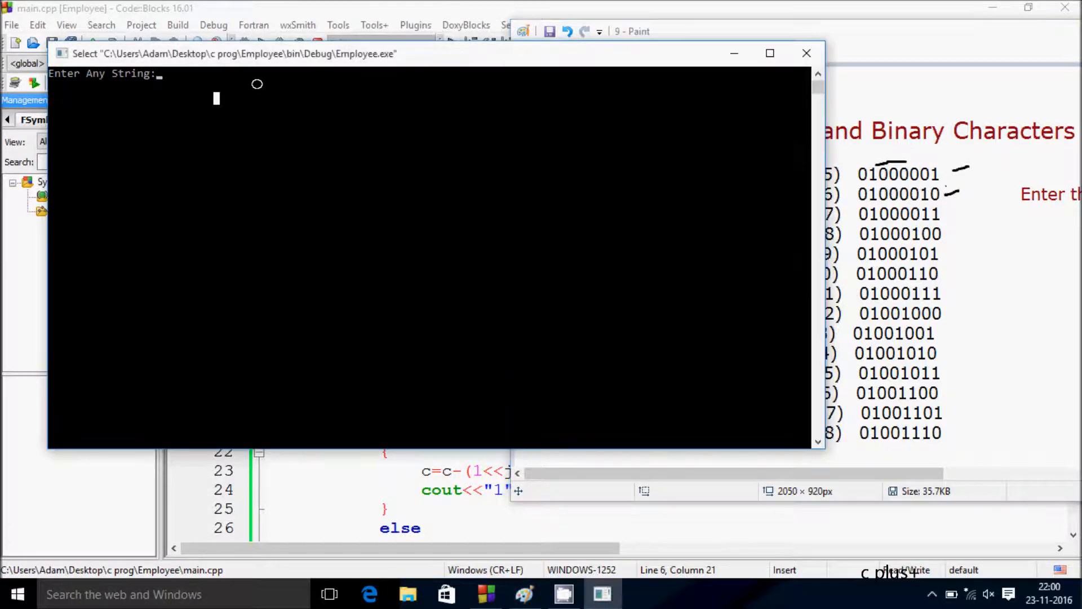
text(A)
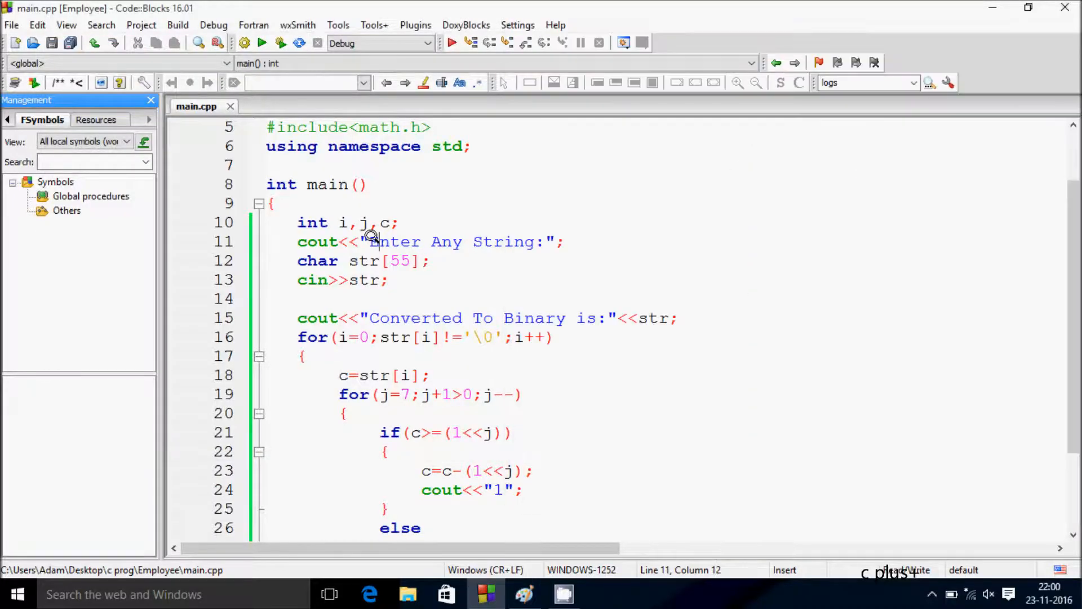
mouse_move(569, 340)
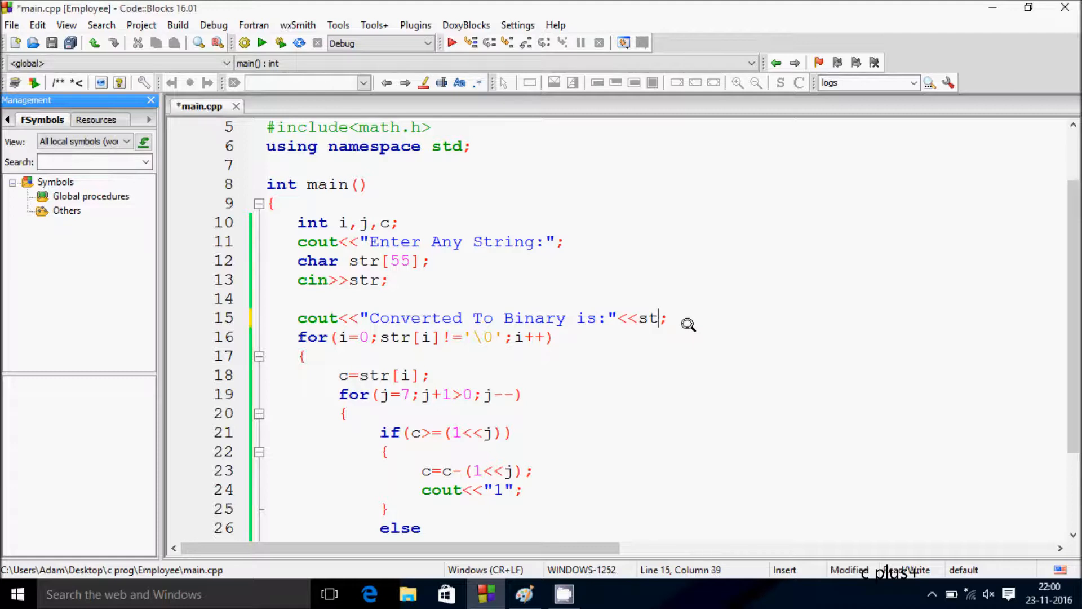
Step: Move str to print before "Converted To Binary is:" on line 15
key(BackSpace)
text(s)
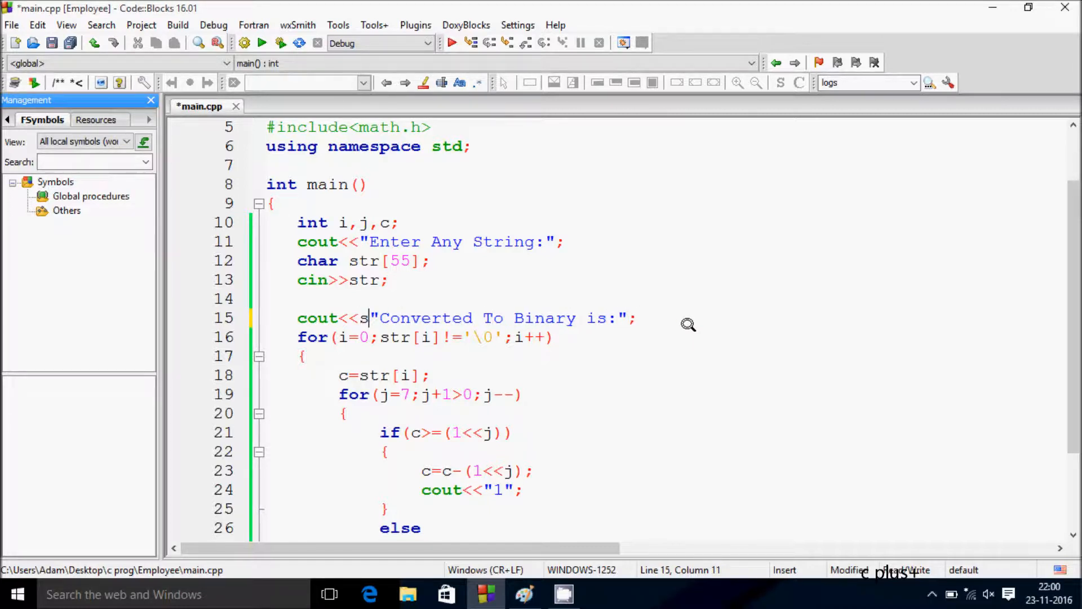
text(tr<<)
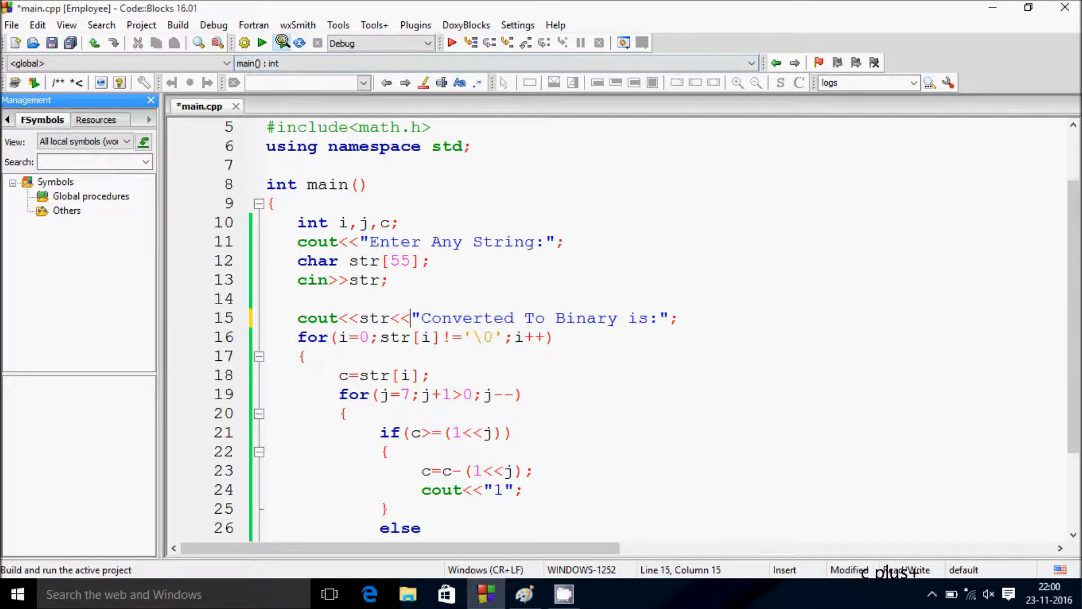
Step: Rebuild and run, entering A to get 01000001 matching the ASCII table
click(262, 43)
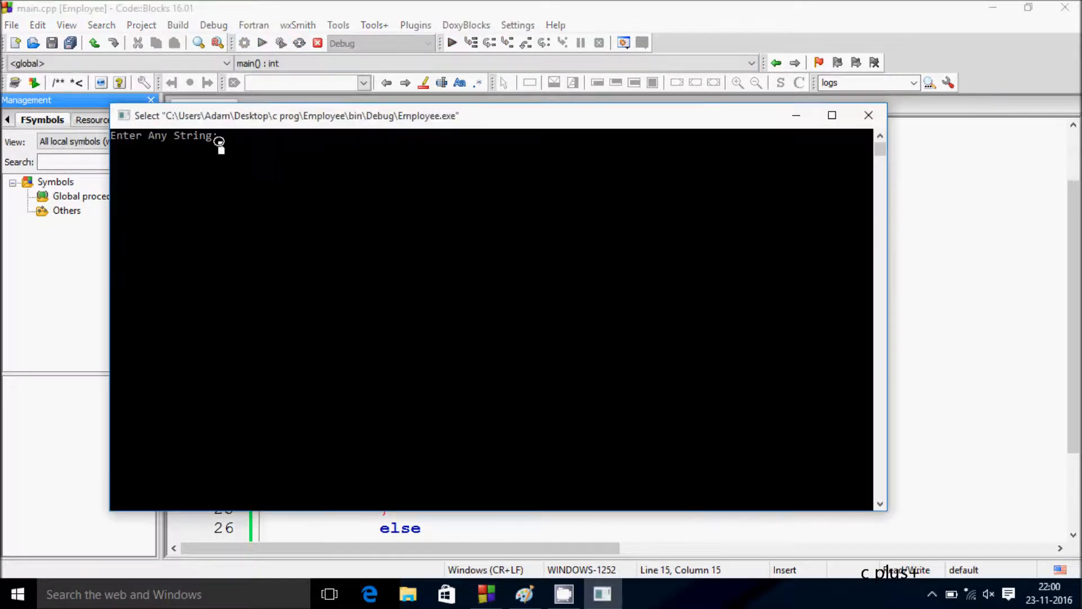
text(A)
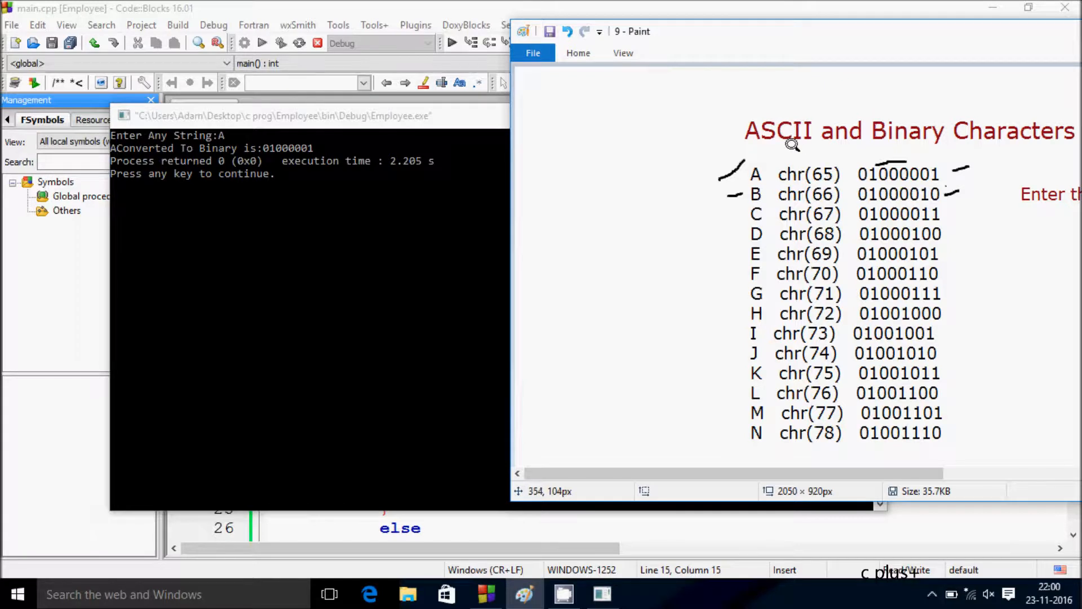
mouse_move(822, 169)
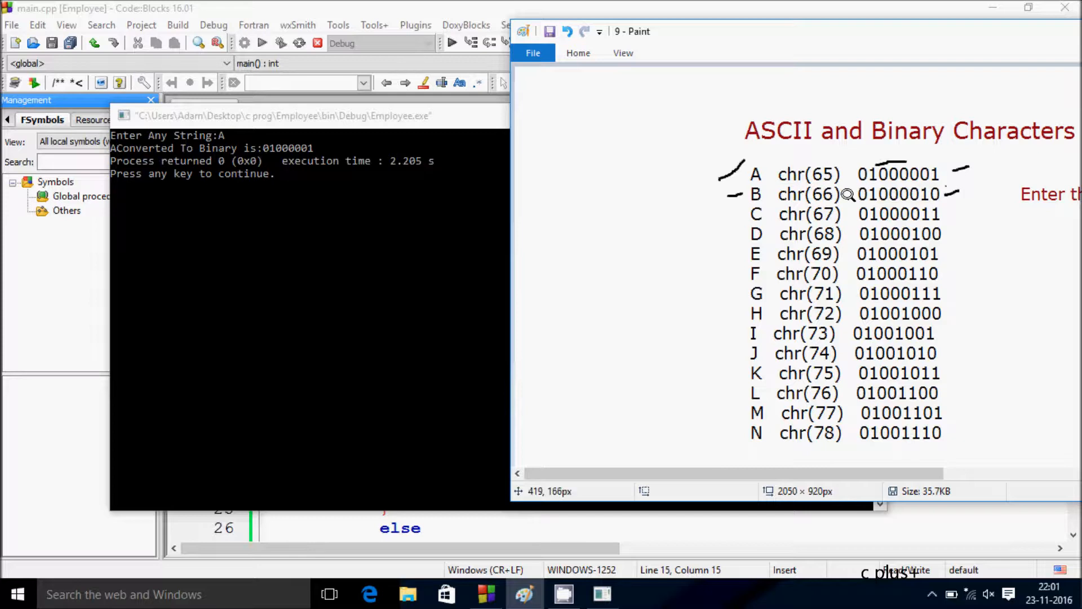
mouse_move(777, 182)
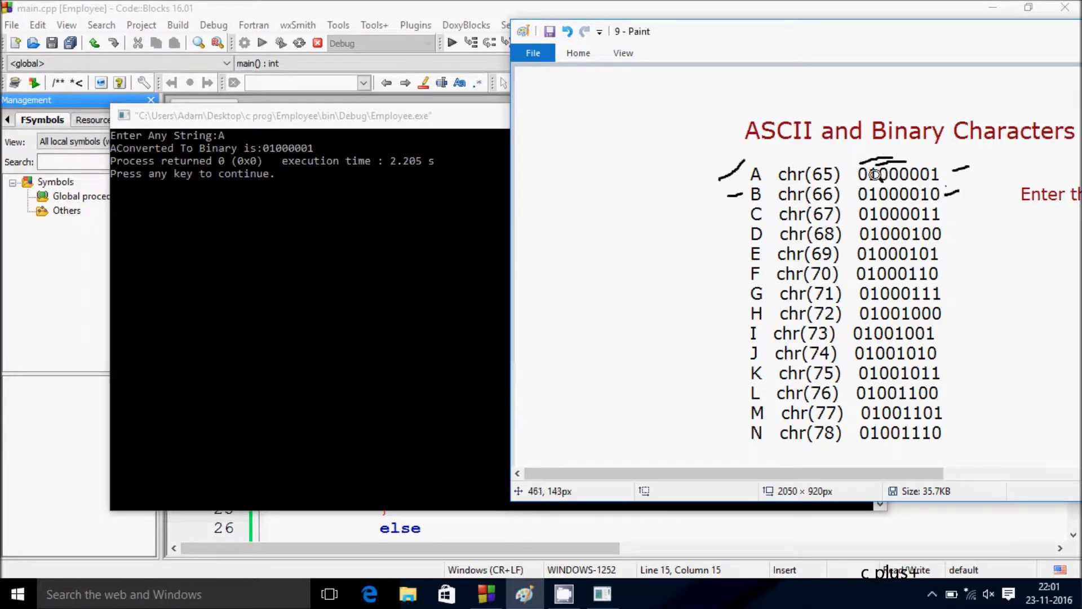
mouse_move(849, 169)
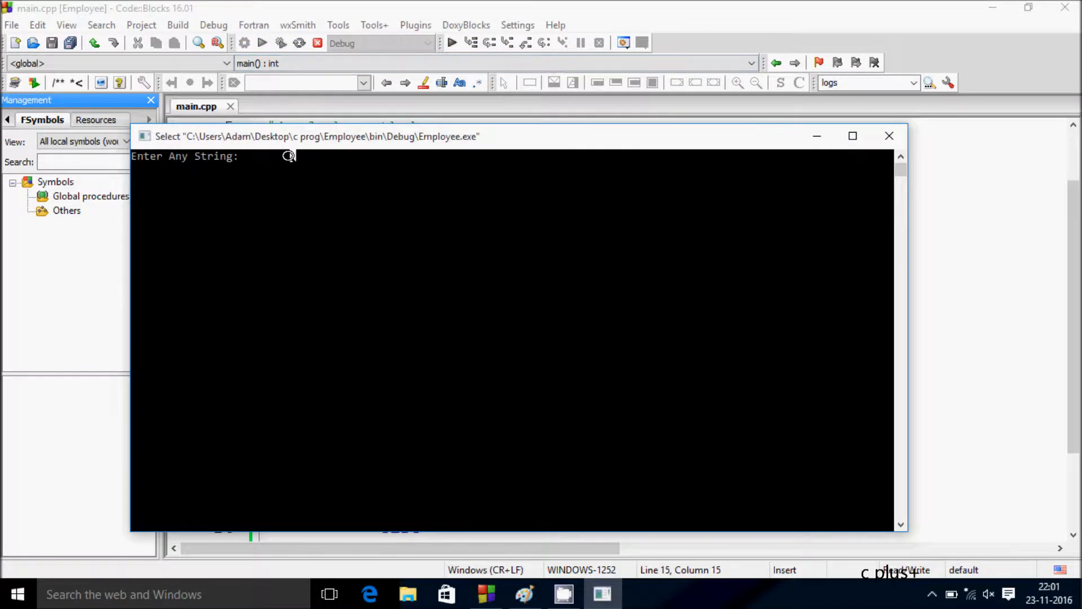
Step: Test the converter with B, then rerun it with Hello
text(B)
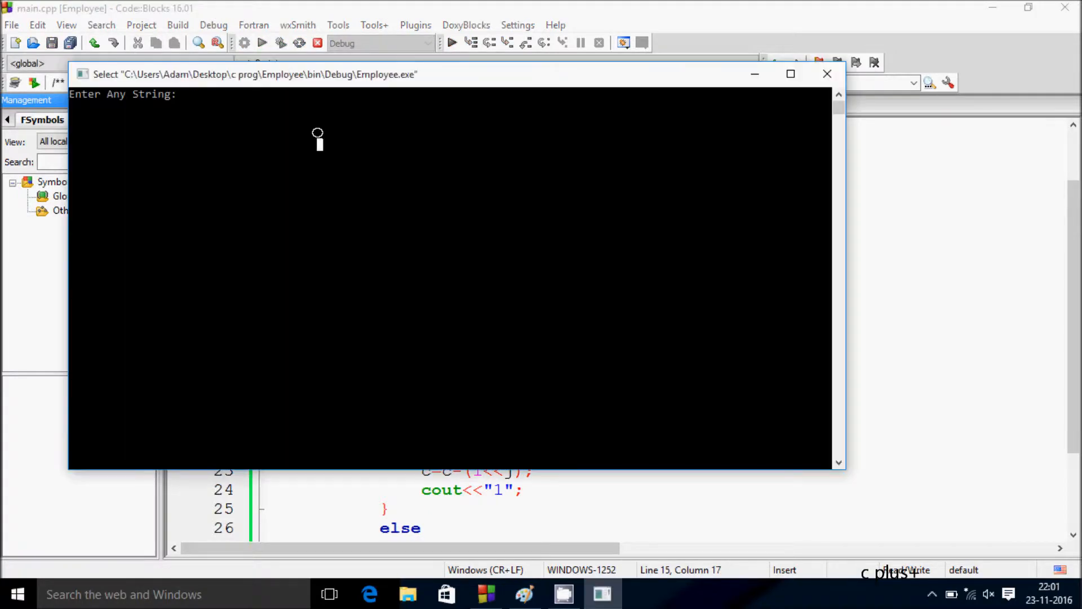
text(H)
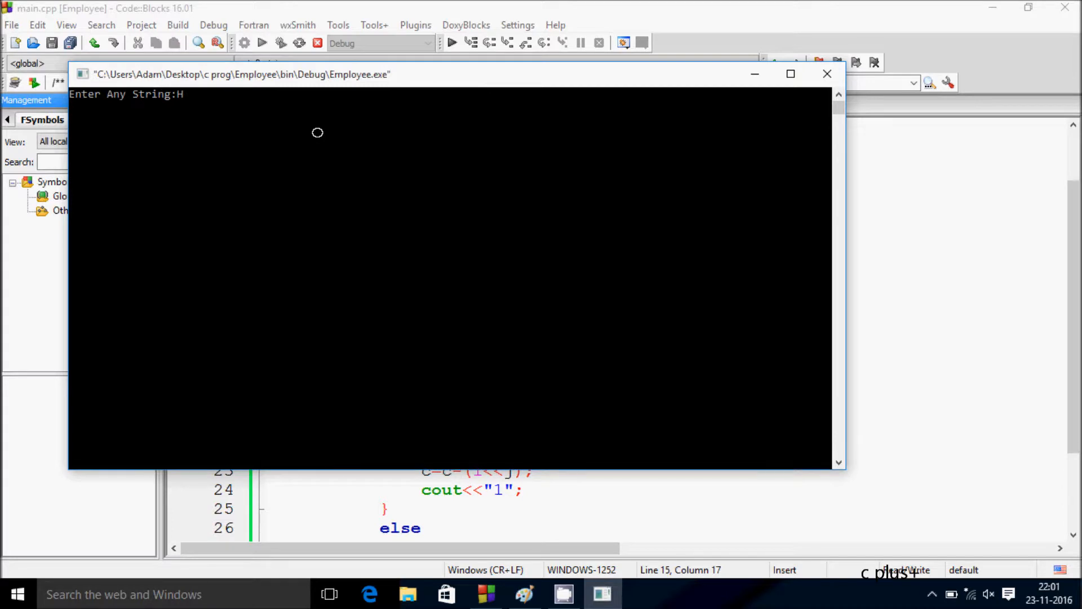
text(ello)
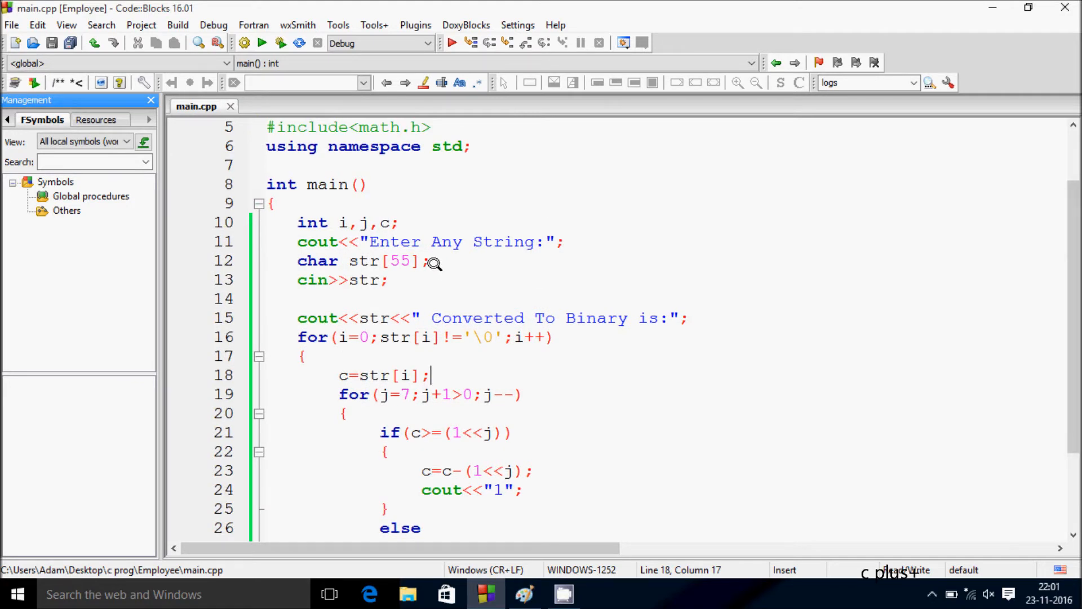
mouse_move(791, 363)
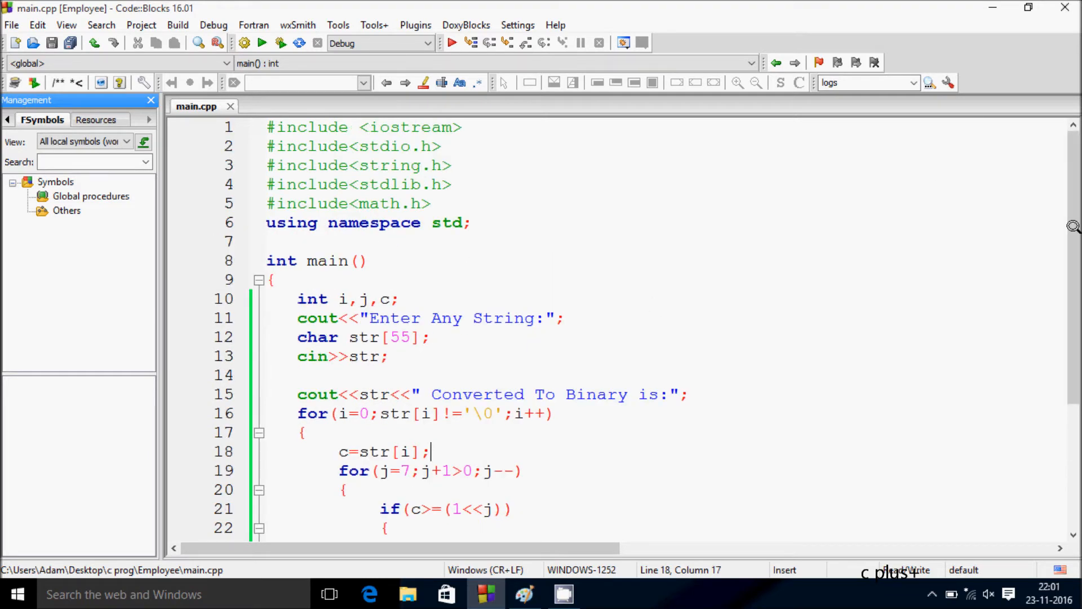
scroll(down, 3)
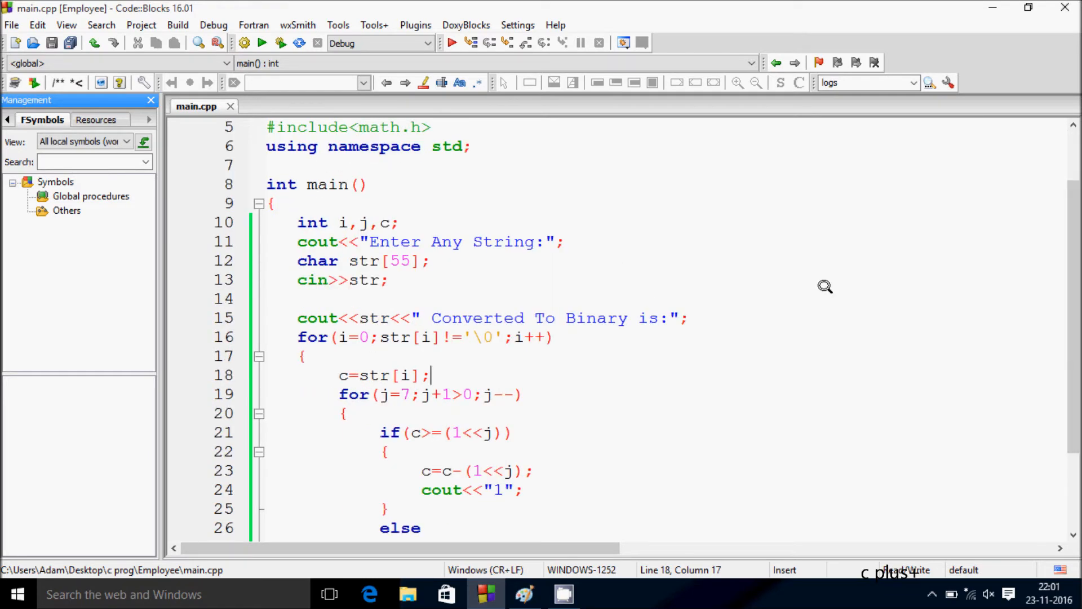